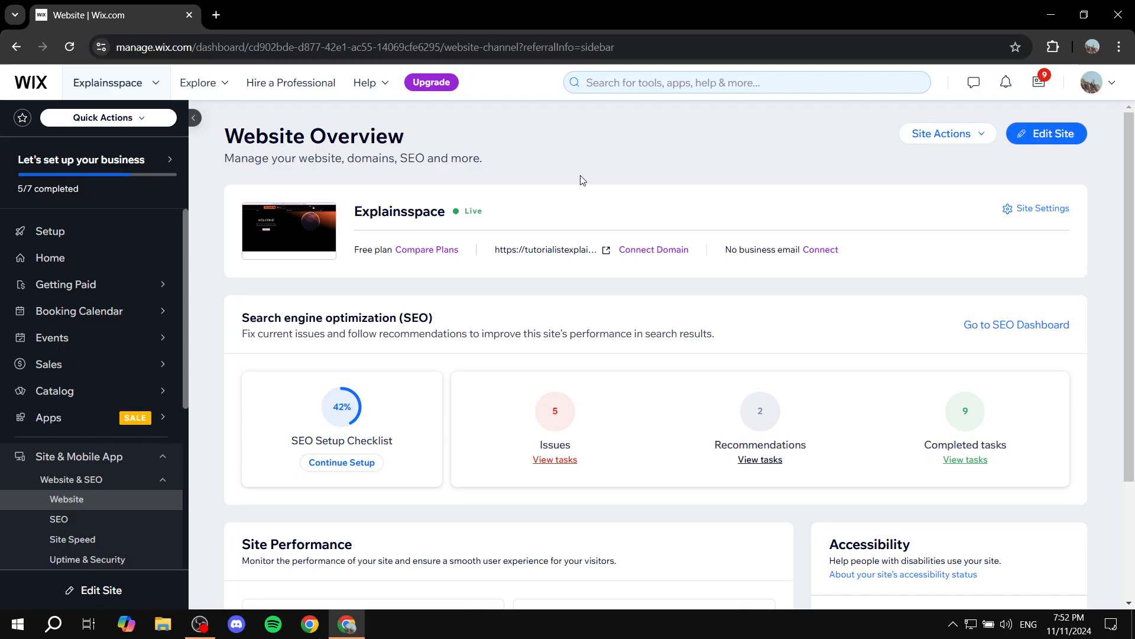
- Launch Edit Site for the Explainsspace website from the Website Overview dashboard
{"action": "left_click", "coordinate": [1045, 133]}
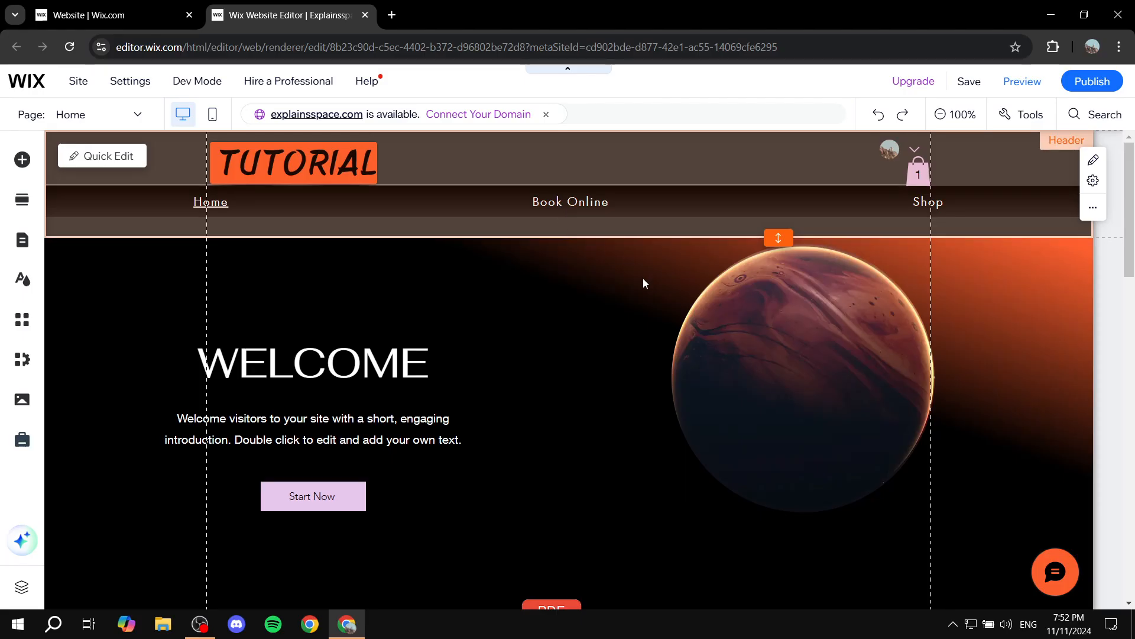
- Scroll down to the empty Section: Untitled showing 'Choose your starting point'
{"action": "scroll", "scroll_direction": "down", "scroll_amount": 3}
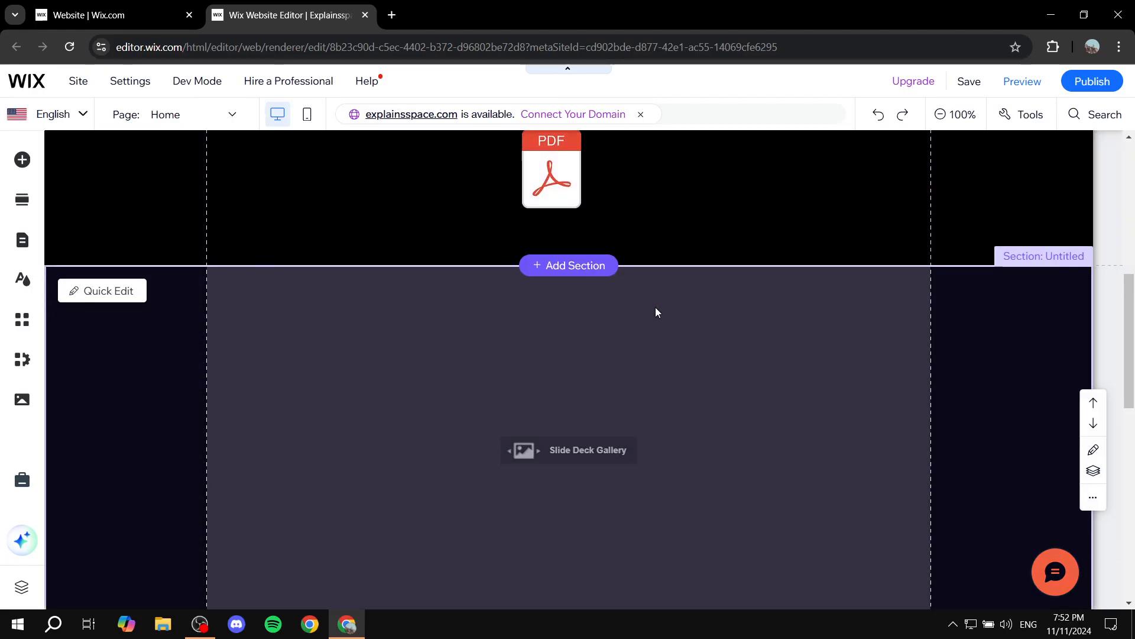
{"action": "scroll", "scroll_direction": "down", "scroll_amount": 3}
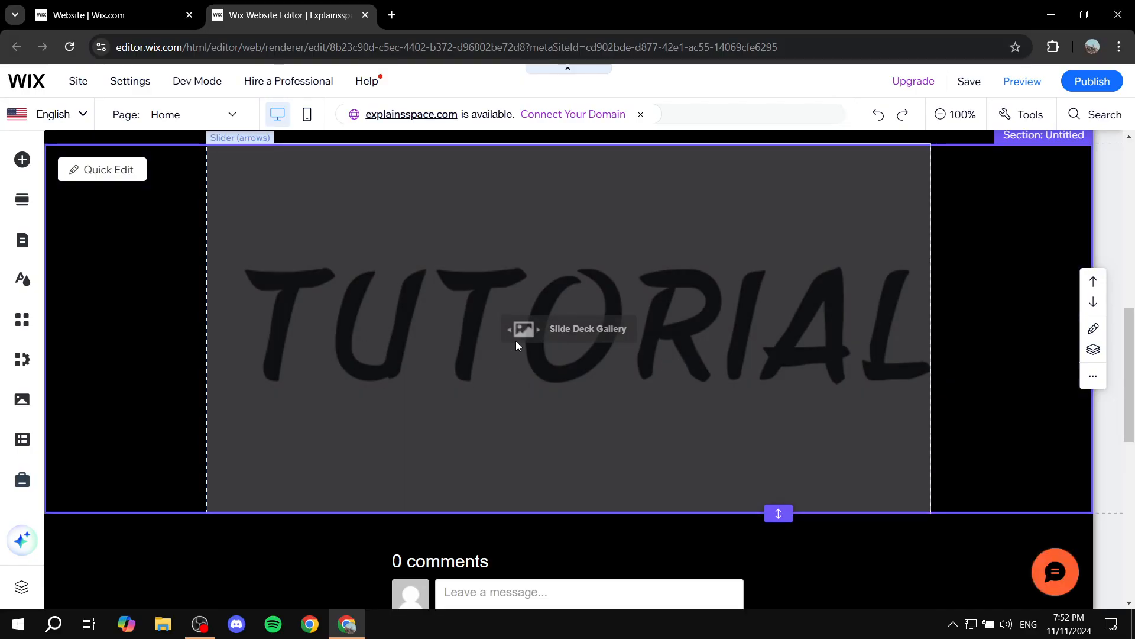
{"action": "scroll", "scroll_direction": "up", "scroll_amount": 3}
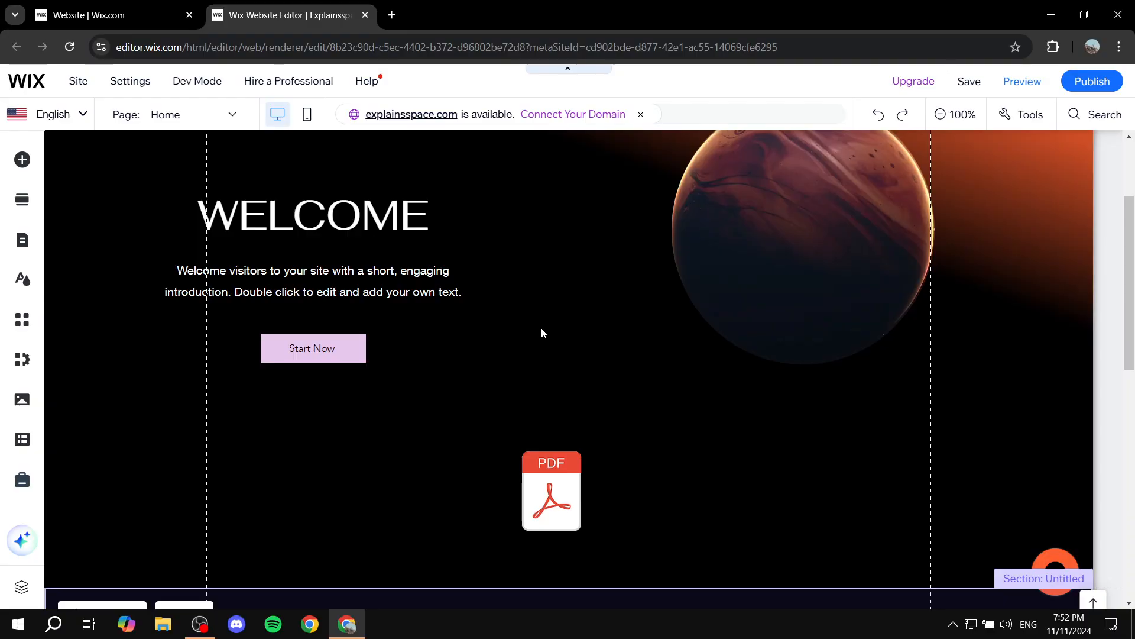
{"action": "scroll", "scroll_direction": "down", "scroll_amount": 3}
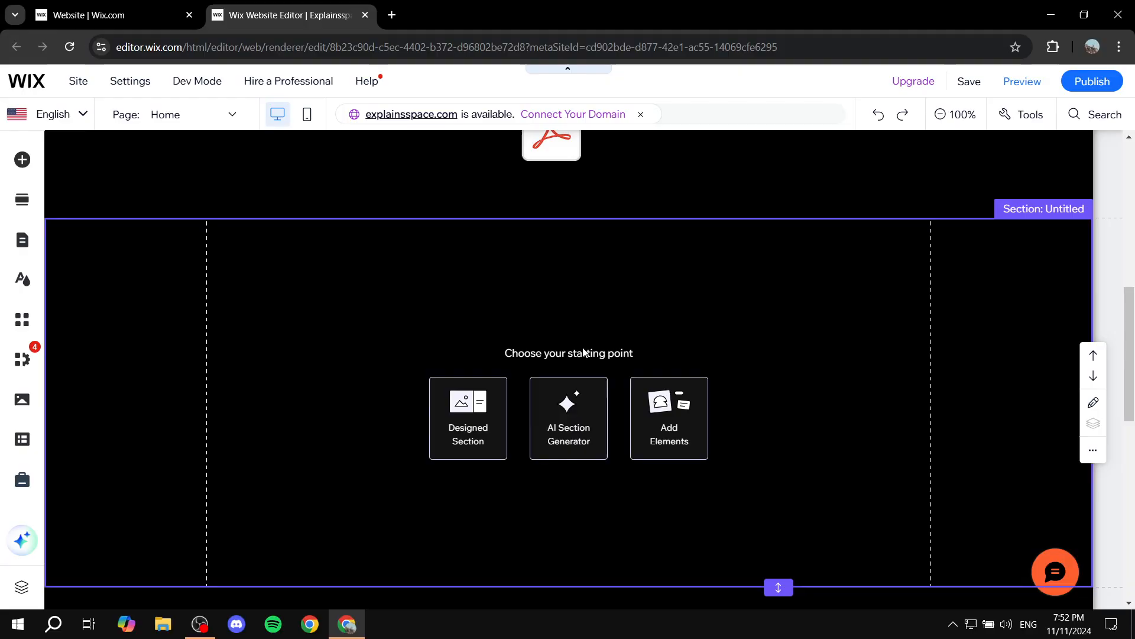
{"action": "mouse_move", "coordinate": [649, 316]}
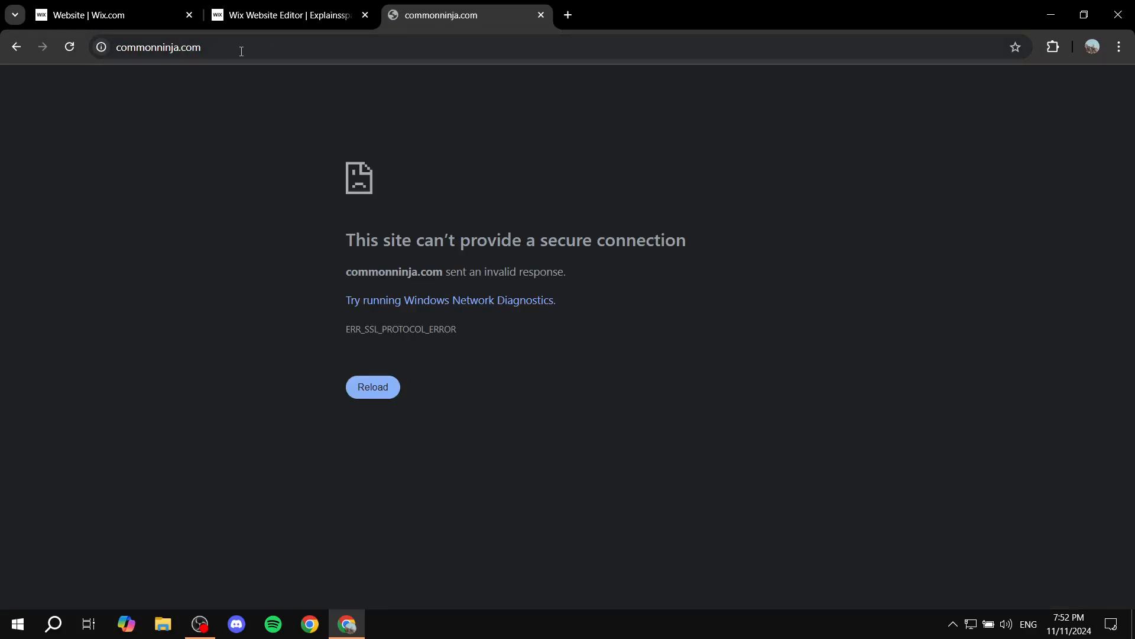
- Search 'common ninja' from the new tab's address bar
{"action": "left_click", "coordinate": [159, 47]}
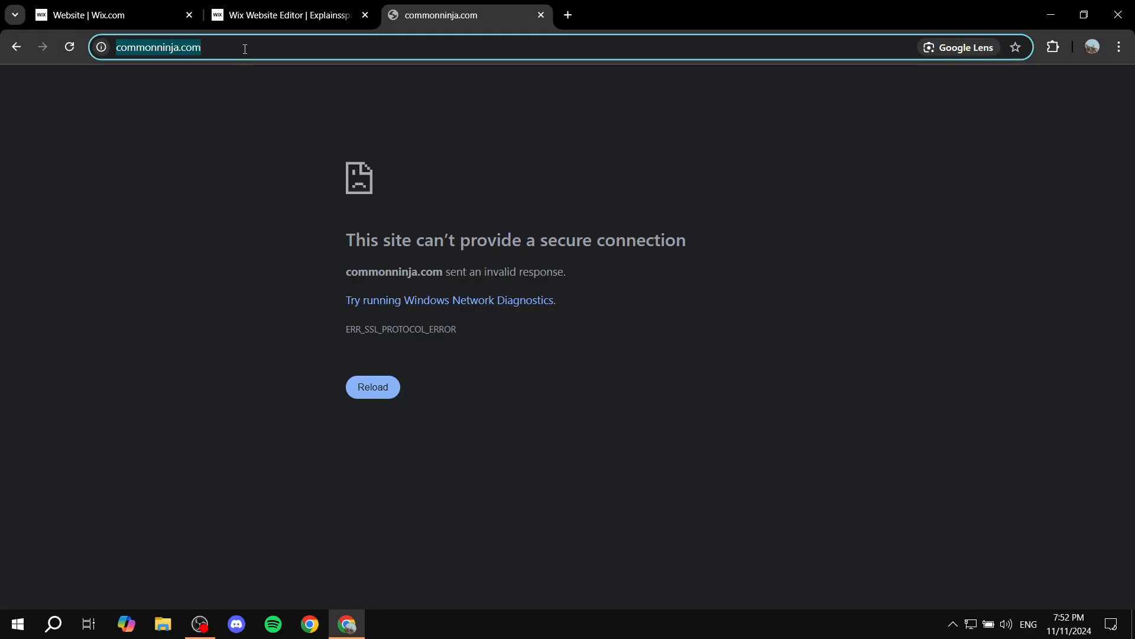
{"action": "left_click", "coordinate": [159, 48]}
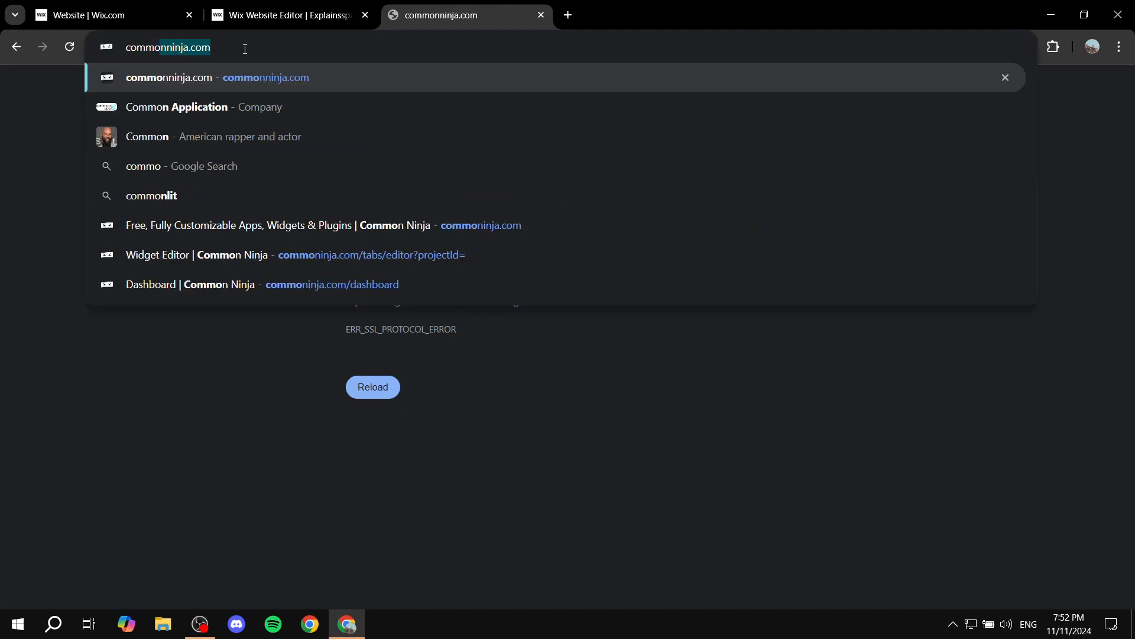
{"action": "type", "text": "common ninja"}
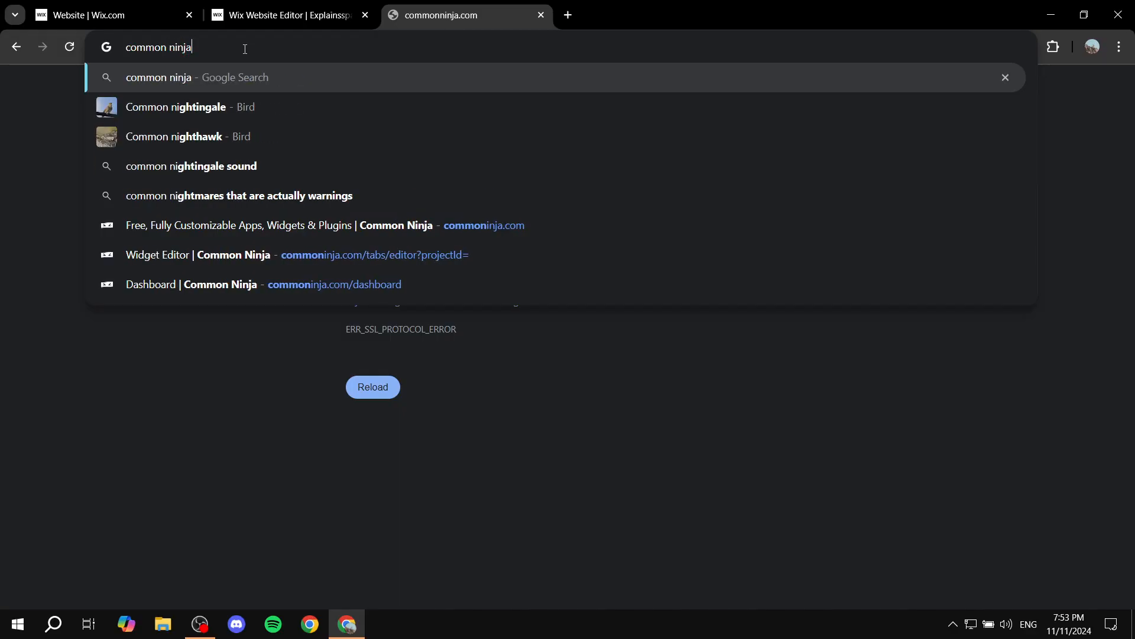
{"action": "key", "text": "Return"}
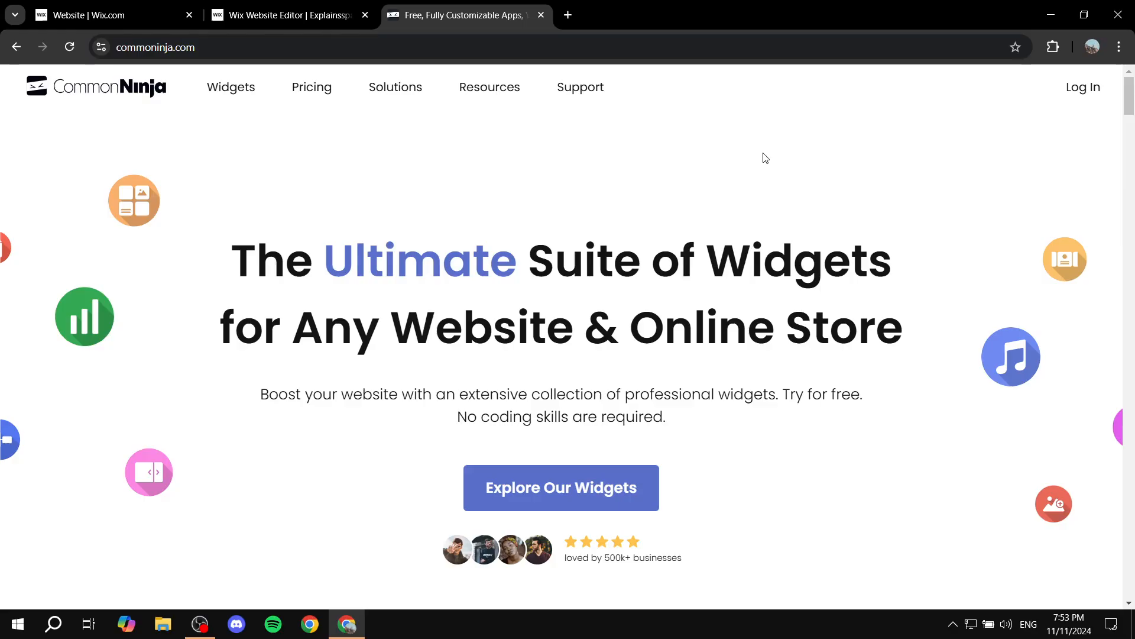
{"action": "mouse_move", "coordinate": [1109, 103]}
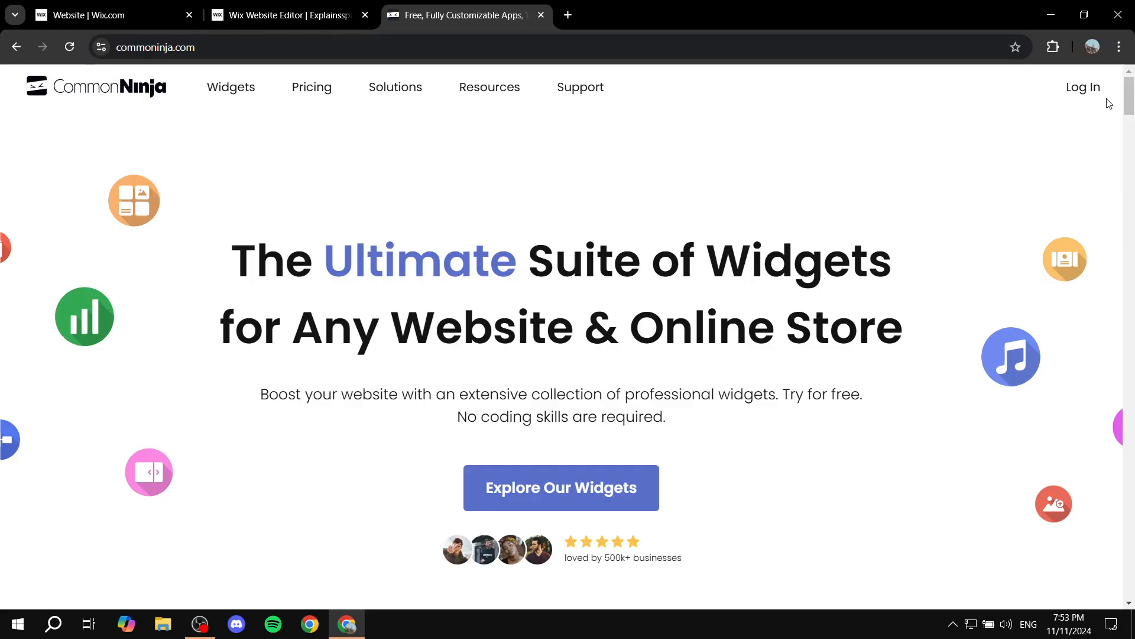
- Log in to Common Ninja and delete My Tabs Widget from the dashboard
{"action": "left_click", "coordinate": [69, 46]}
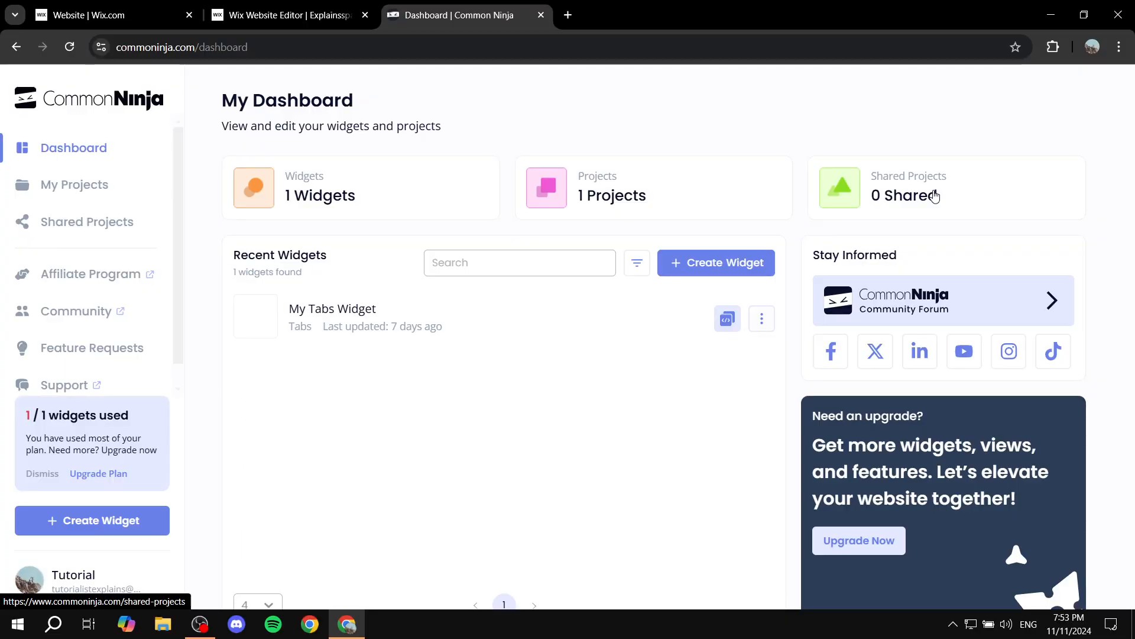
{"action": "mouse_move", "coordinate": [751, 332]}
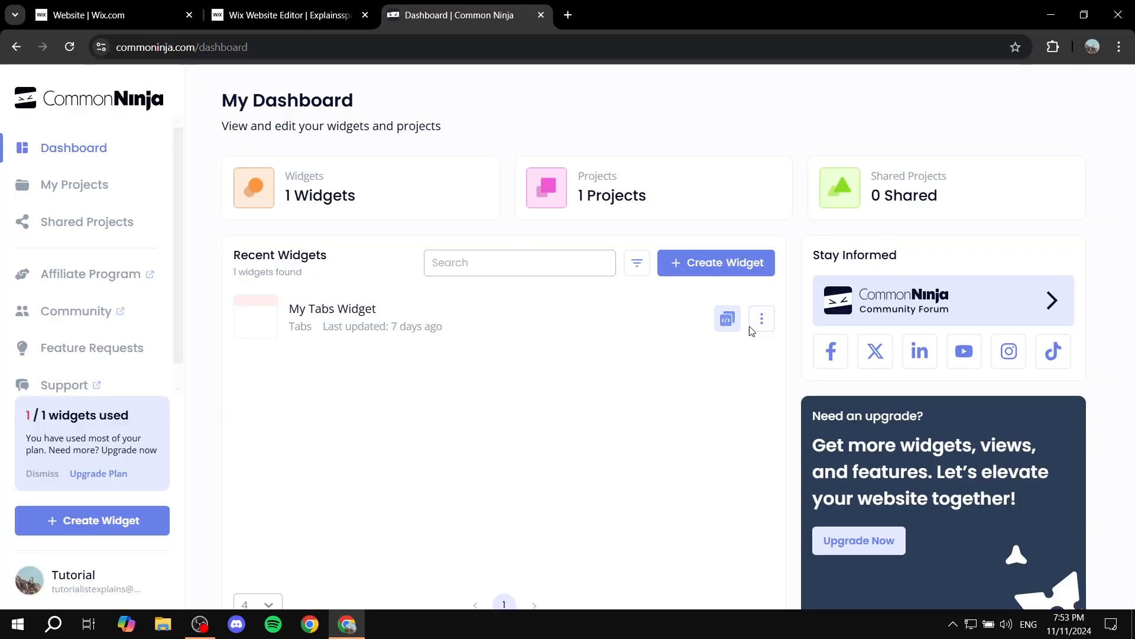
{"action": "left_click", "coordinate": [761, 318]}
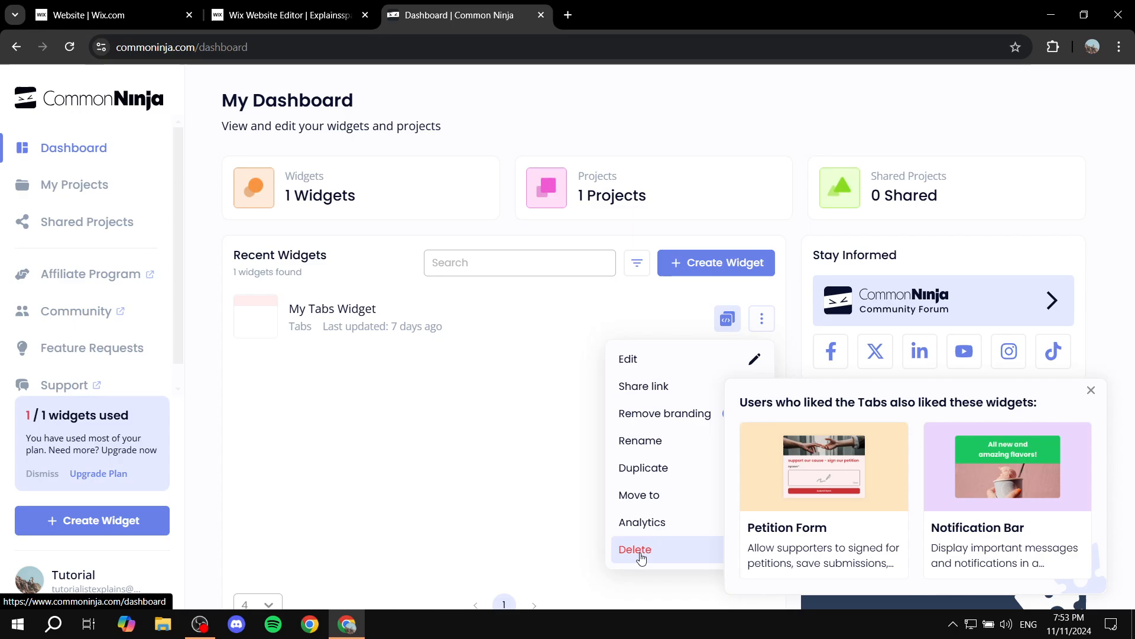
{"action": "left_click", "coordinate": [635, 549]}
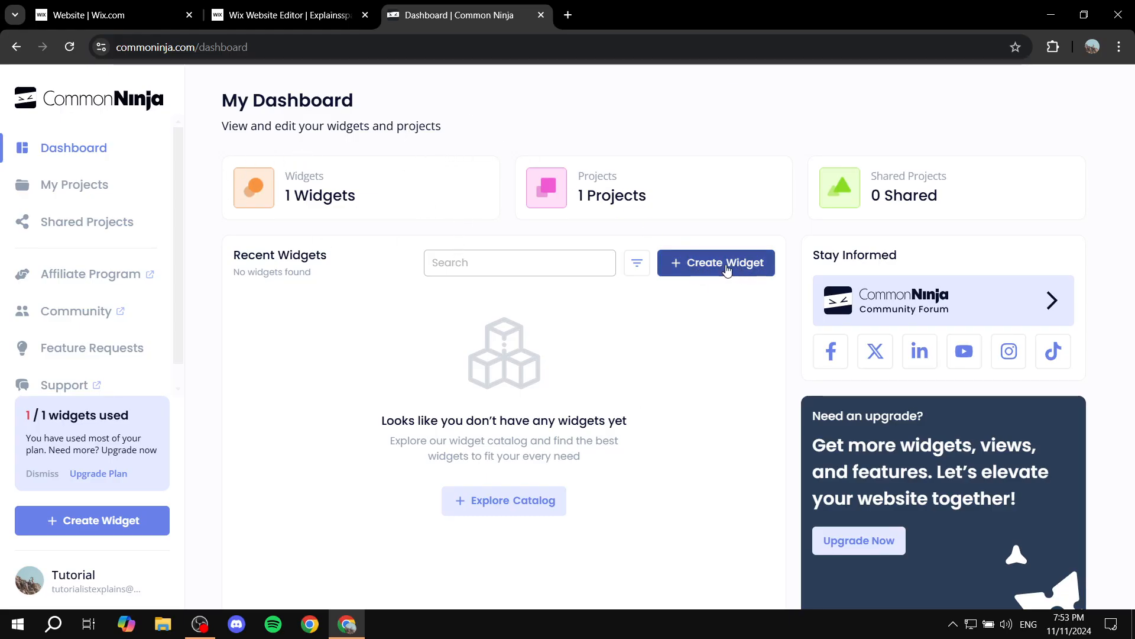
- Search the widget catalog for 'Time' and create a new Timeline widget
{"action": "left_click", "coordinate": [715, 262]}
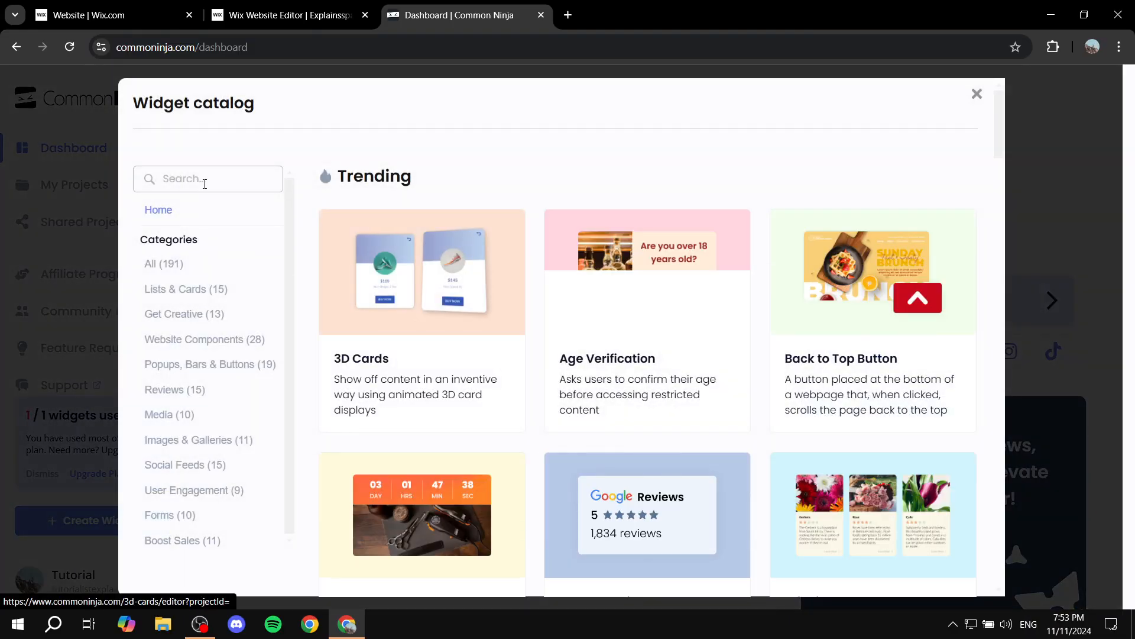
{"action": "type", "text": "Ti"}
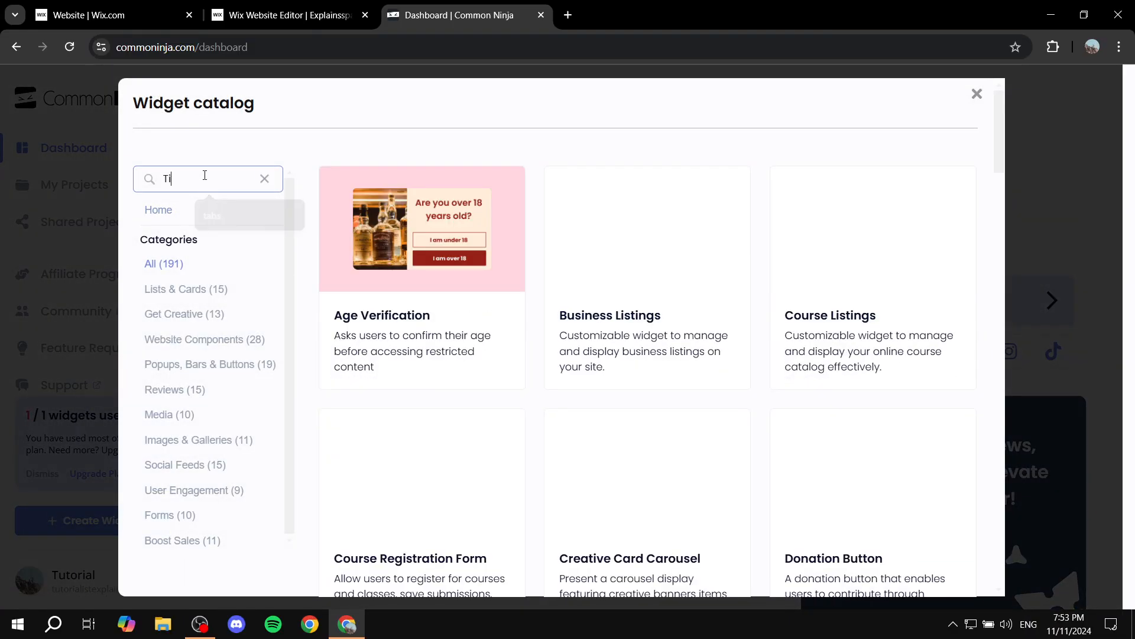
{"action": "type", "text": "me"}
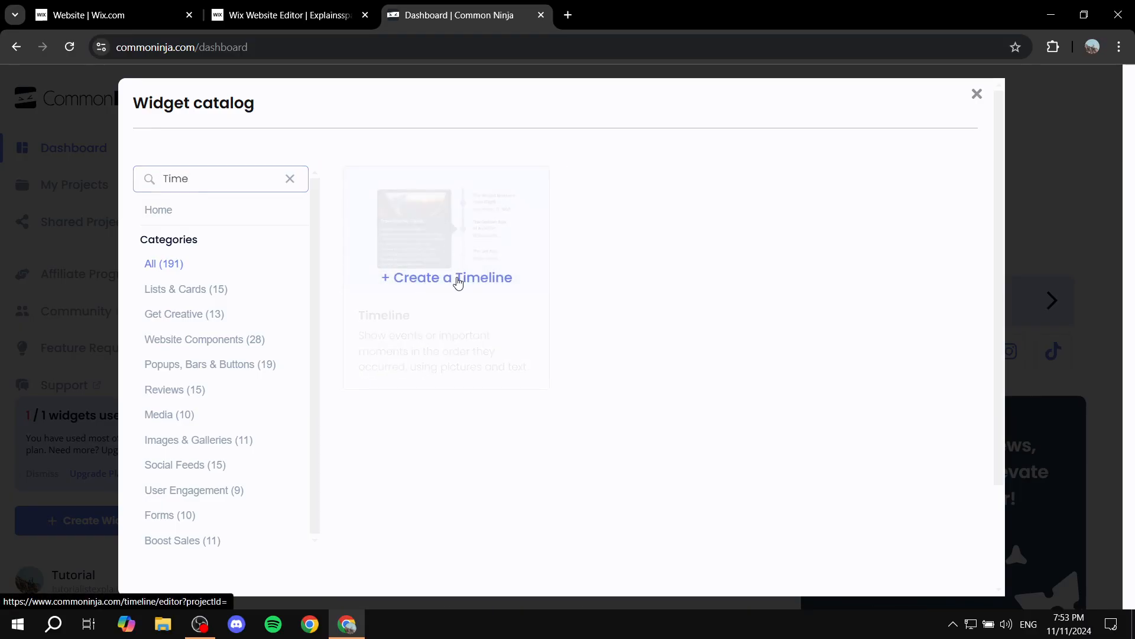
{"action": "left_click", "coordinate": [446, 278]}
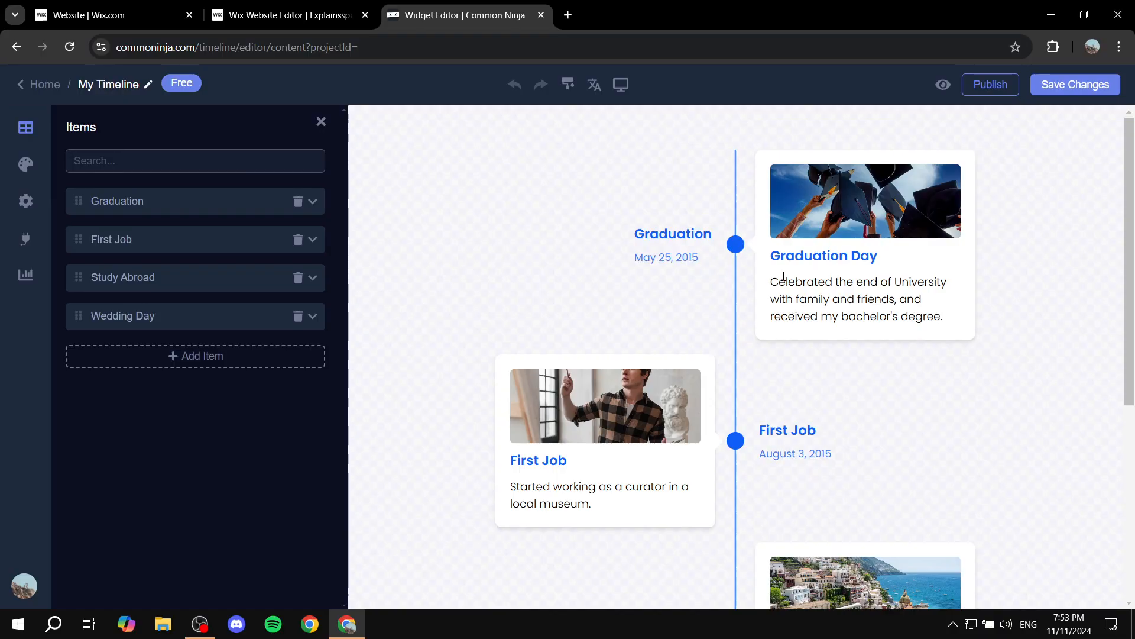
{"action": "mouse_move", "coordinate": [728, 270]}
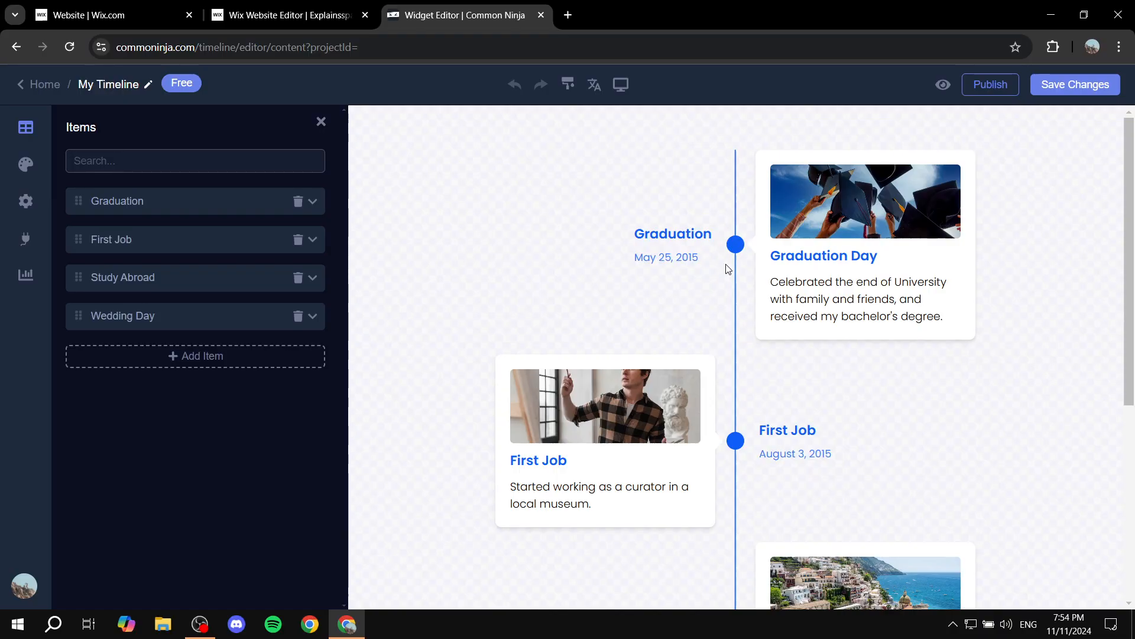
{"action": "mouse_move", "coordinate": [26, 165]}
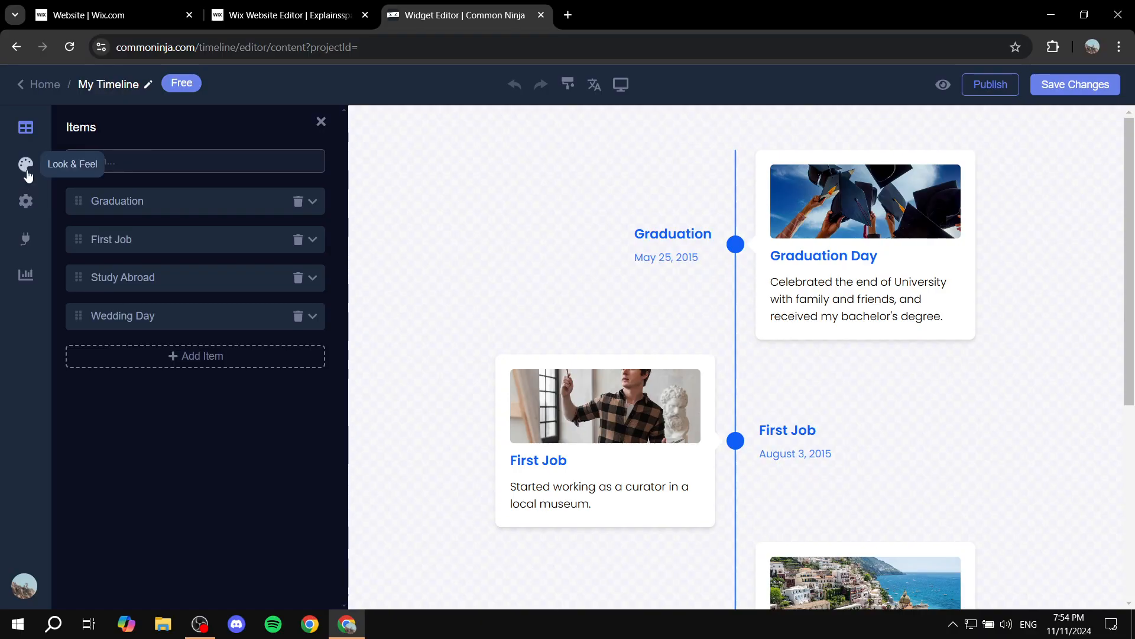
{"action": "mouse_move", "coordinate": [25, 274]}
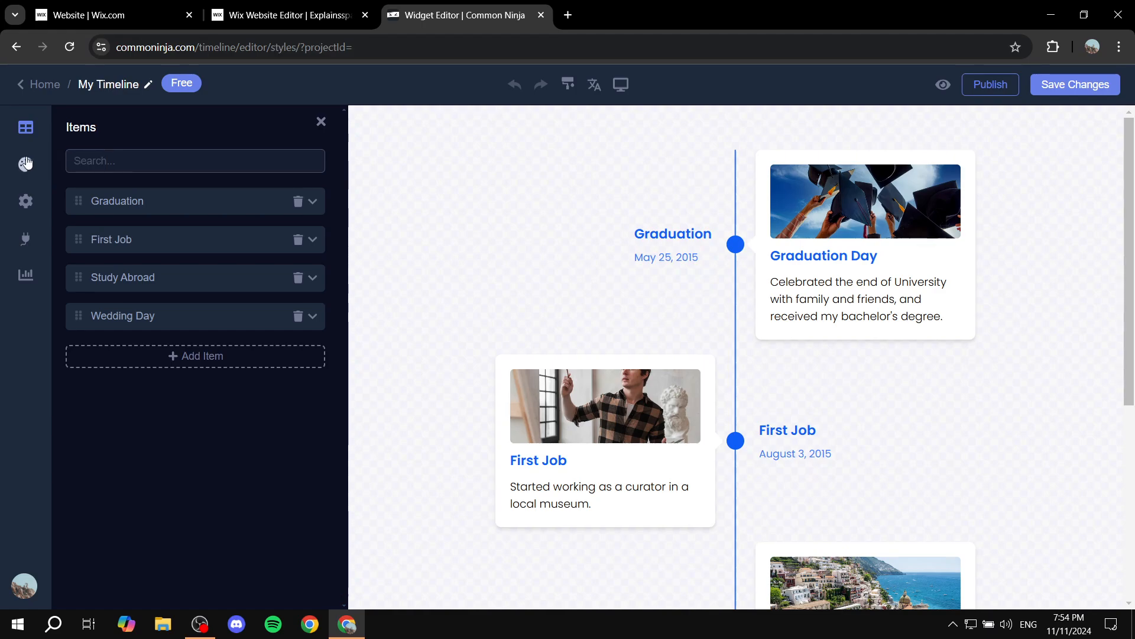
- Compare Styles layouts, choose the horizontal carousel, and apply the pink-and-maroon skin
{"action": "left_click", "coordinate": [25, 165]}
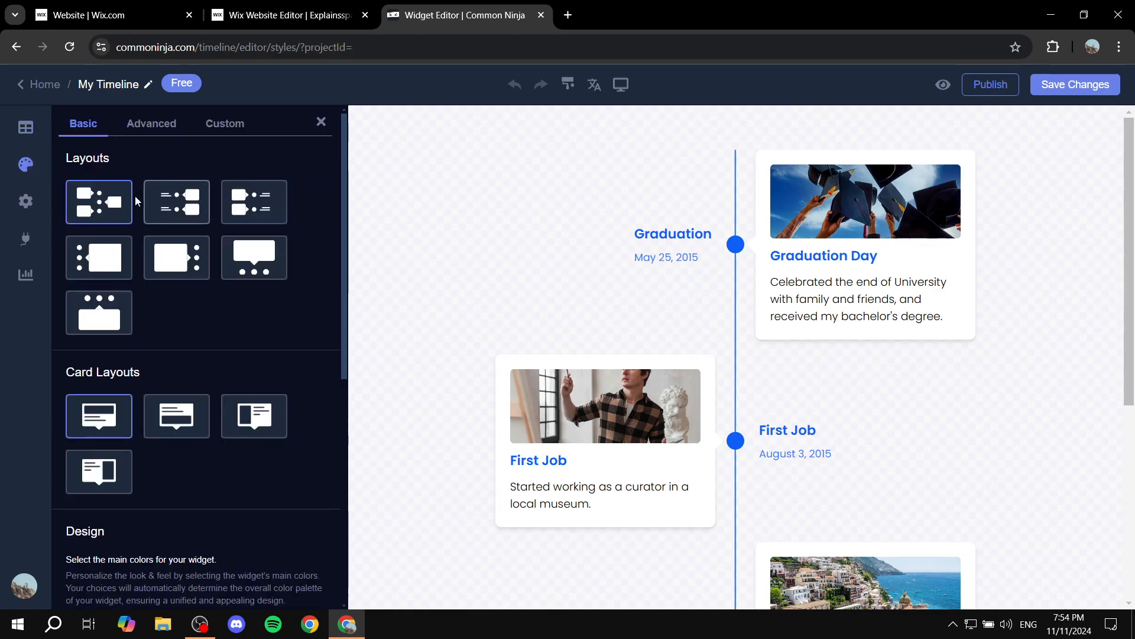
{"action": "left_click", "coordinate": [254, 202]}
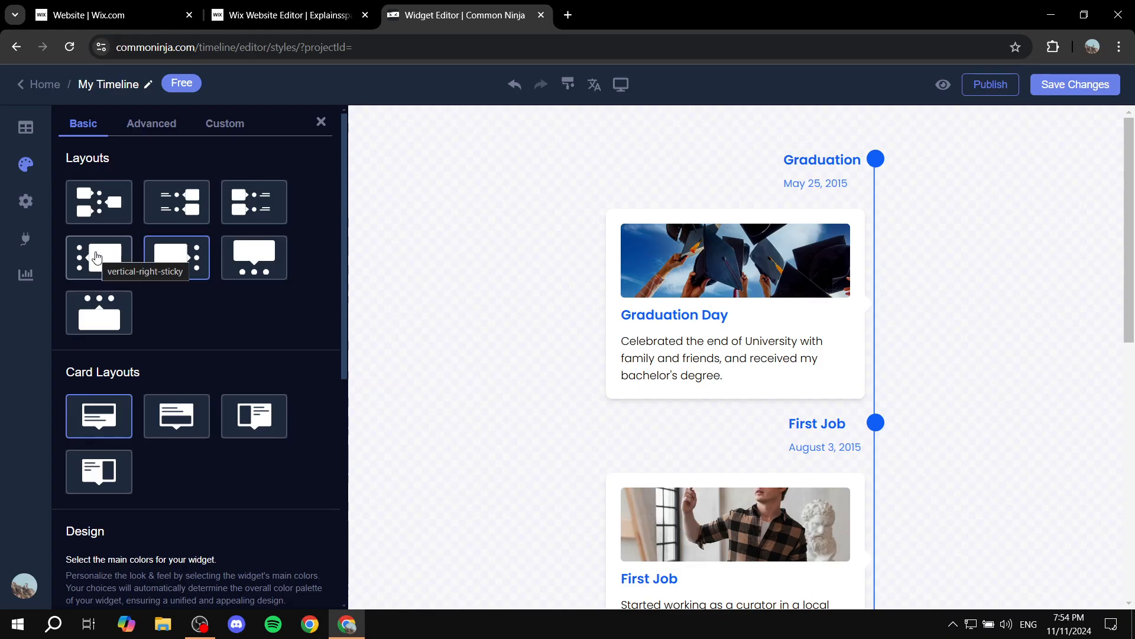
{"action": "left_click", "coordinate": [99, 312]}
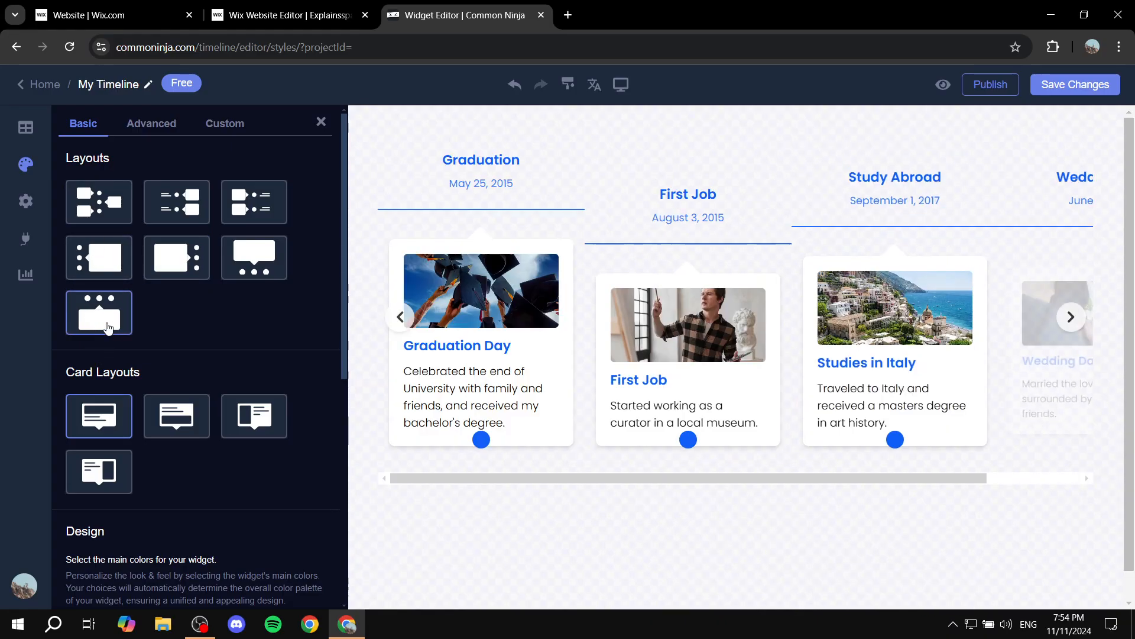
{"action": "left_click", "coordinate": [254, 257]}
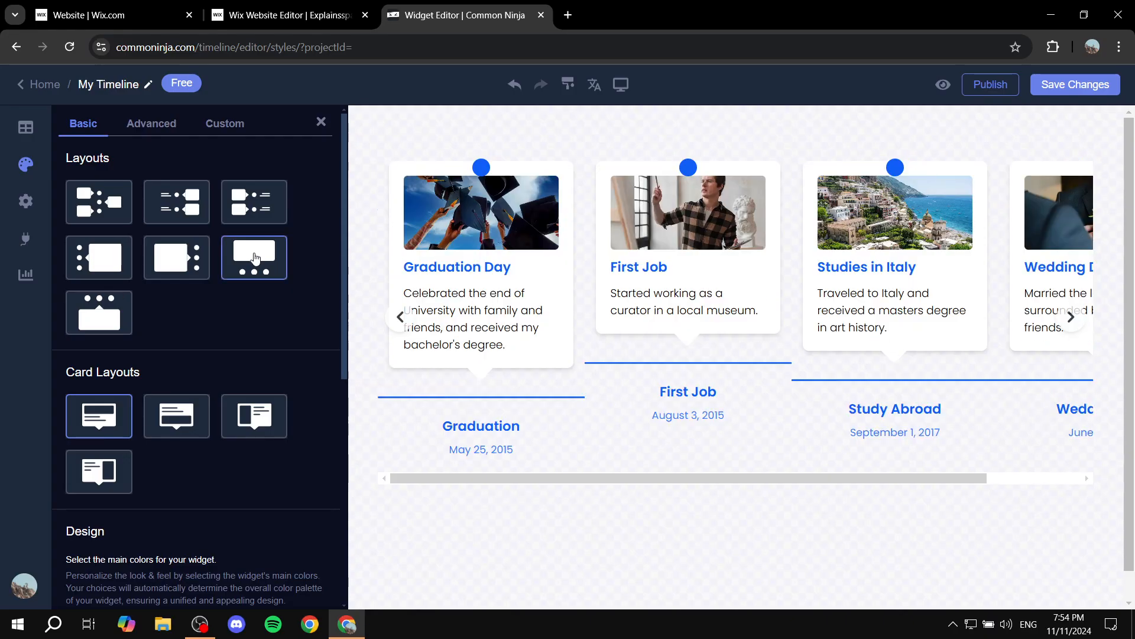
{"action": "left_click", "coordinate": [255, 257]}
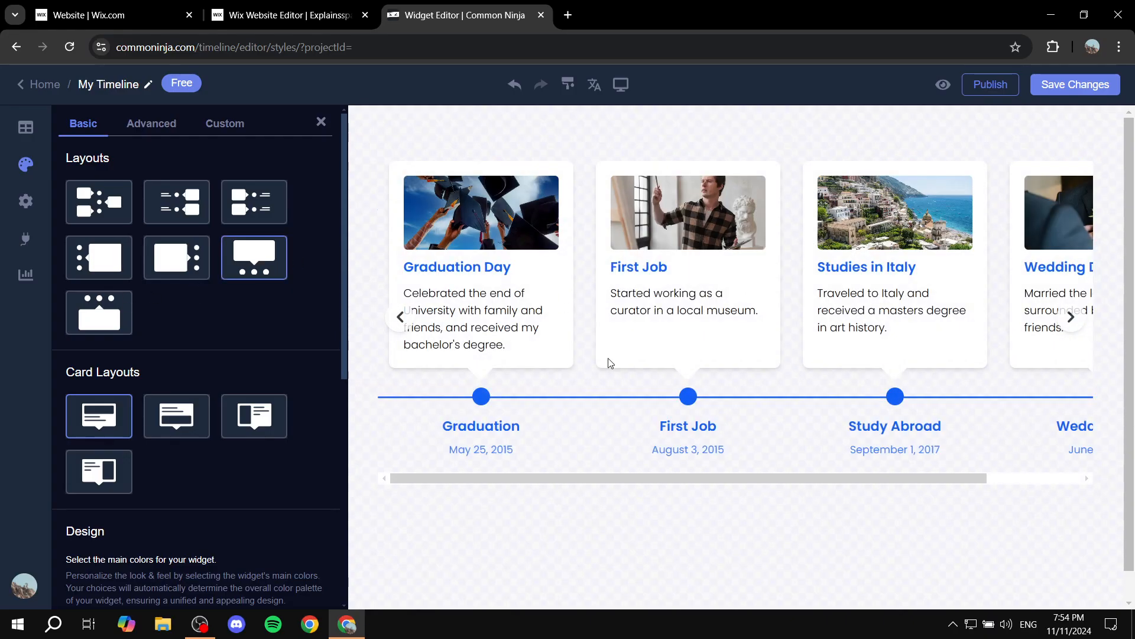
{"action": "left_click", "coordinate": [177, 201]}
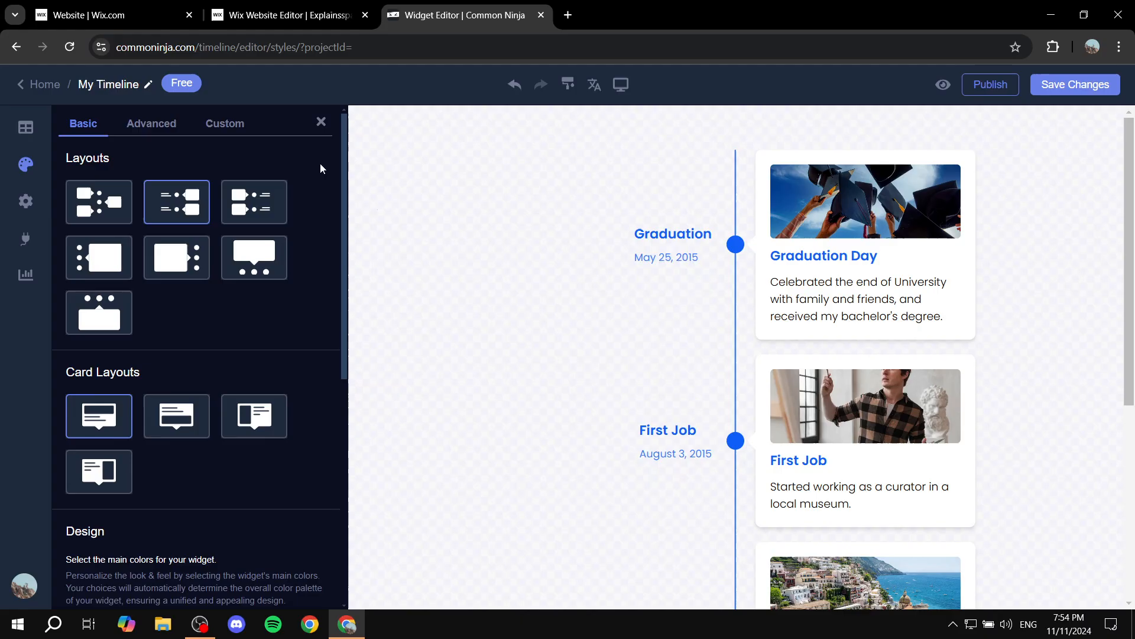
{"action": "left_click", "coordinate": [98, 202]}
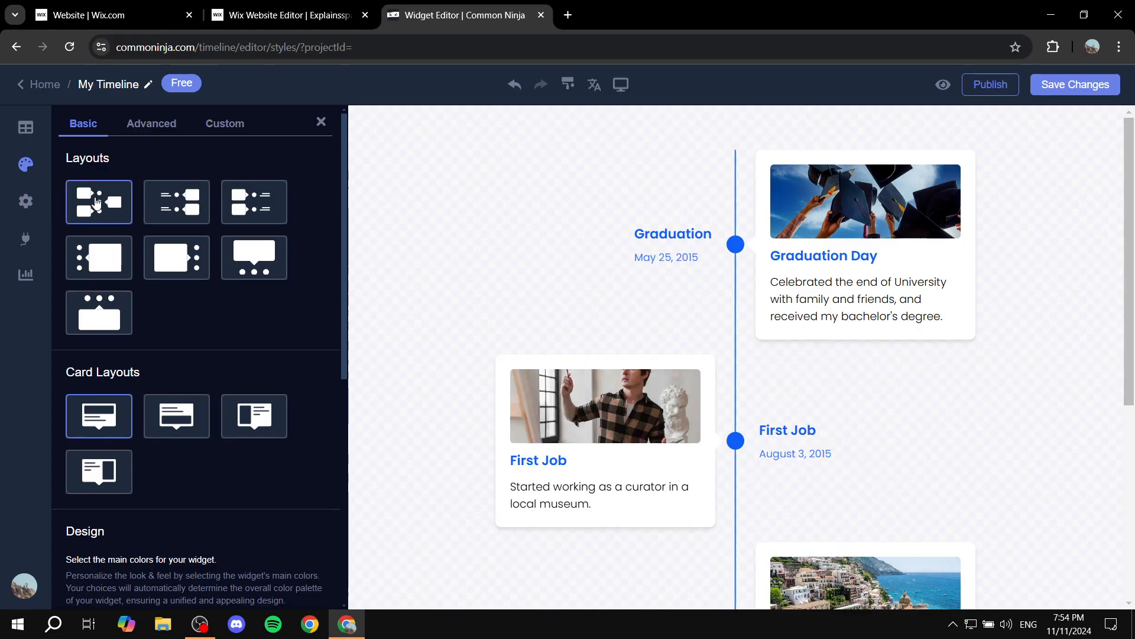
{"action": "left_click", "coordinate": [176, 256]}
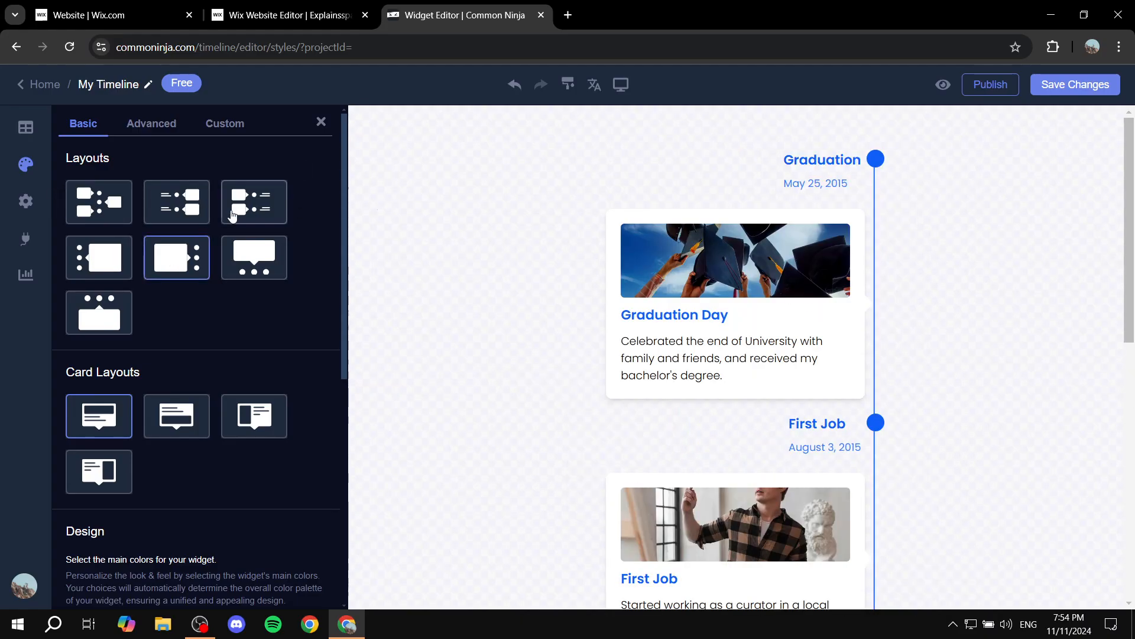
{"action": "left_click", "coordinate": [253, 257]}
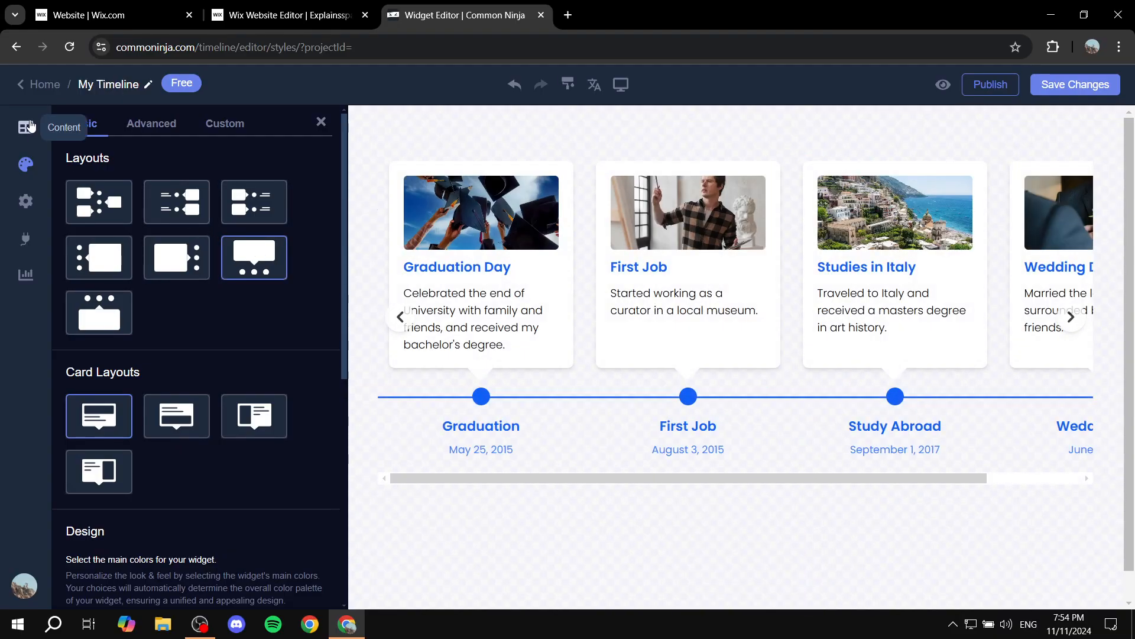
{"action": "left_click", "coordinate": [176, 416]}
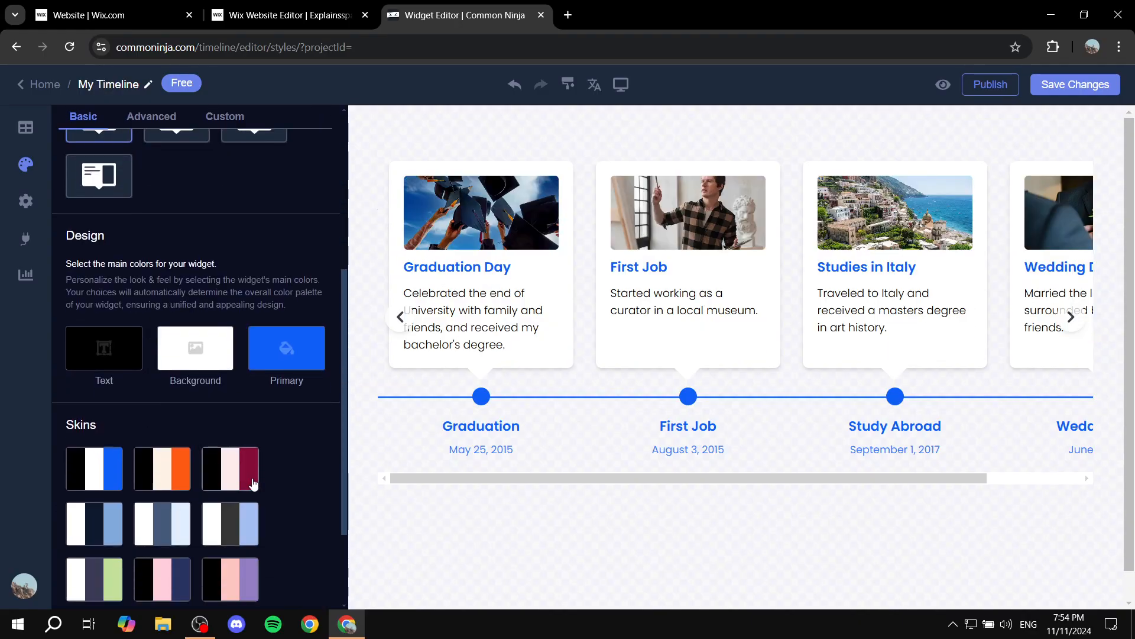
{"action": "left_click", "coordinate": [229, 468]}
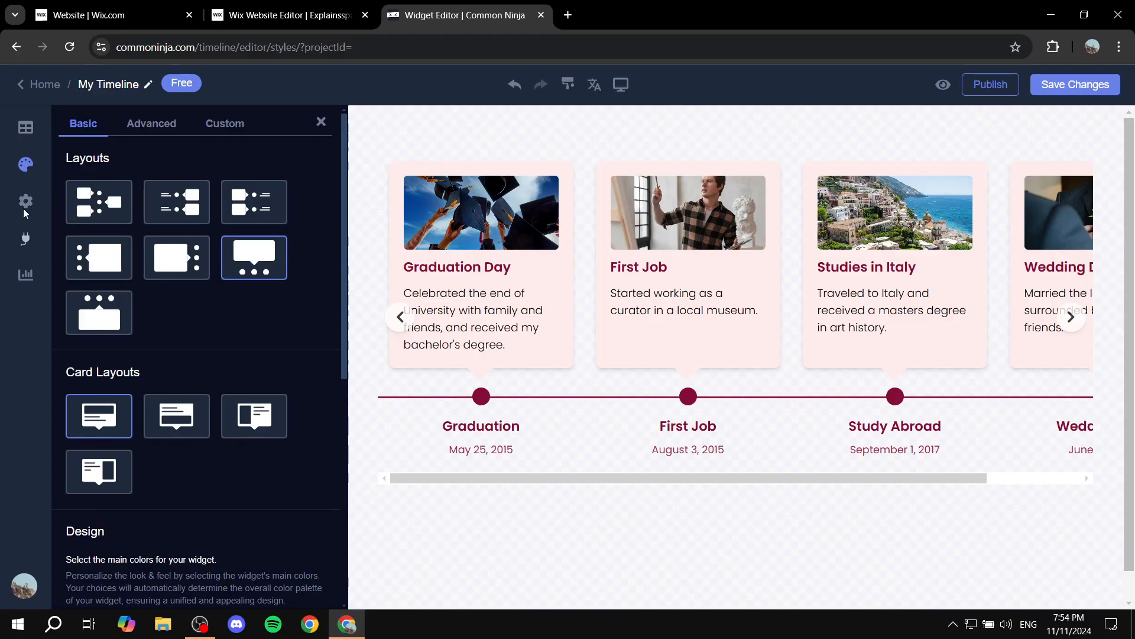
{"action": "mouse_move", "coordinate": [51, 129]}
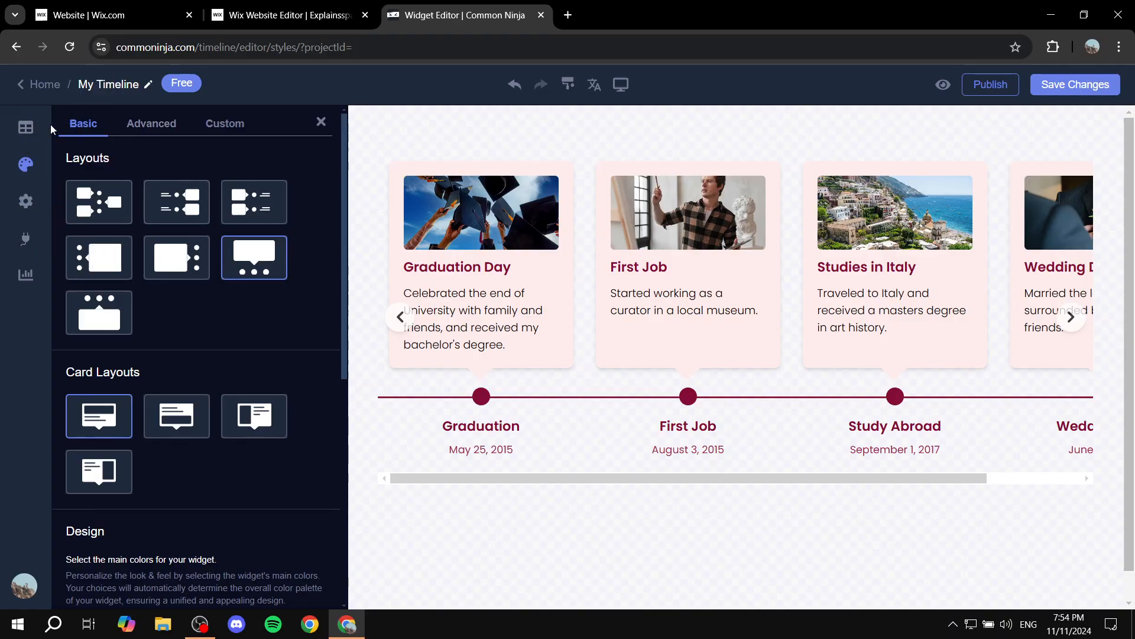
- Retitle the Graduation item to 'Test' and delete the Wedding Day item
{"action": "left_click", "coordinate": [26, 128]}
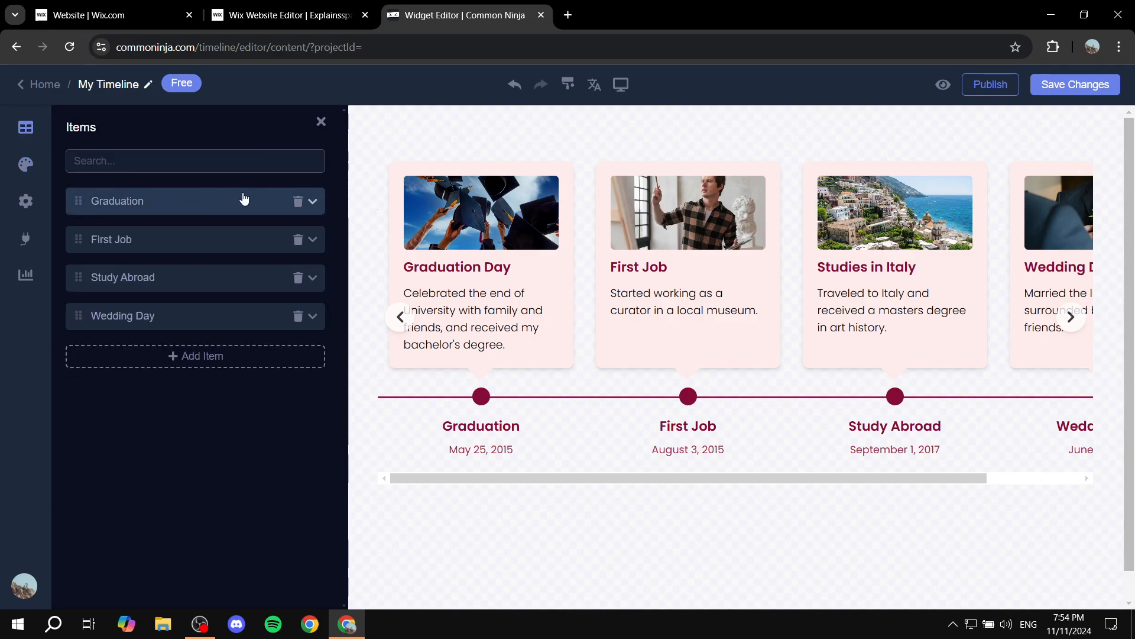
{"action": "left_click", "coordinate": [194, 160]}
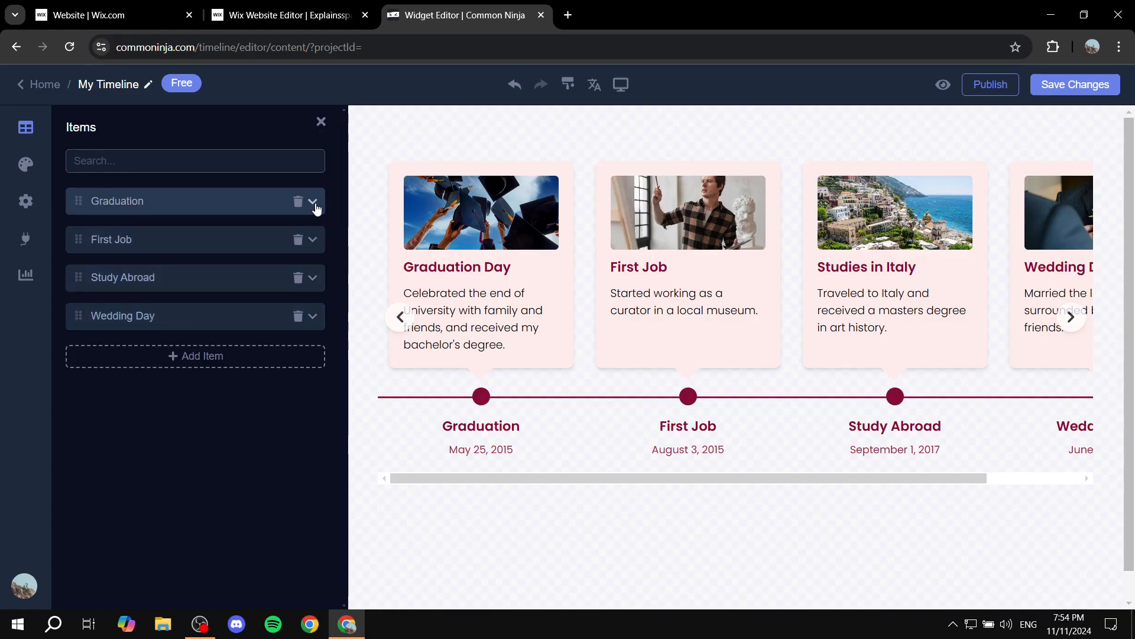
{"action": "mouse_move", "coordinate": [285, 319]}
{"action": "type", "text": "T"}
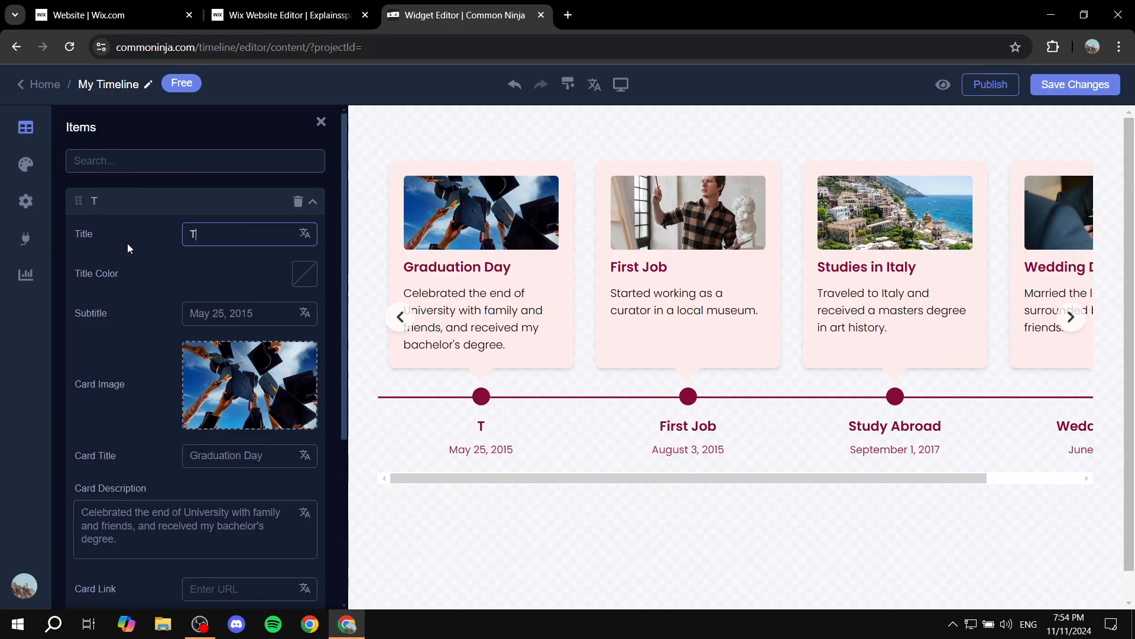
{"action": "type", "text": "est"}
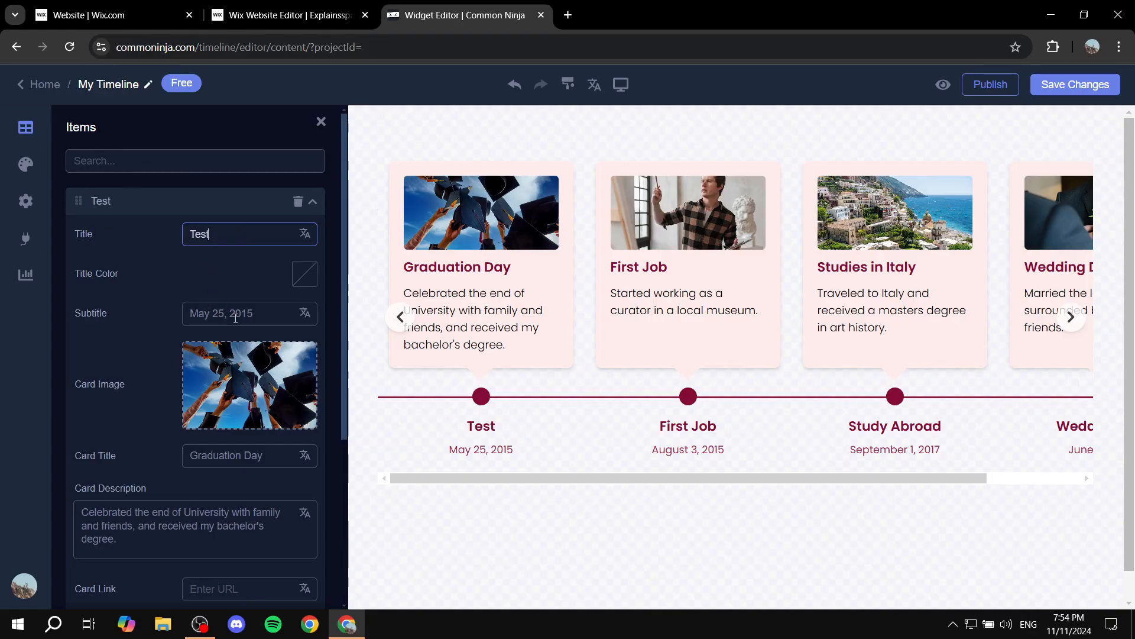
{"action": "left_click", "coordinate": [249, 313]}
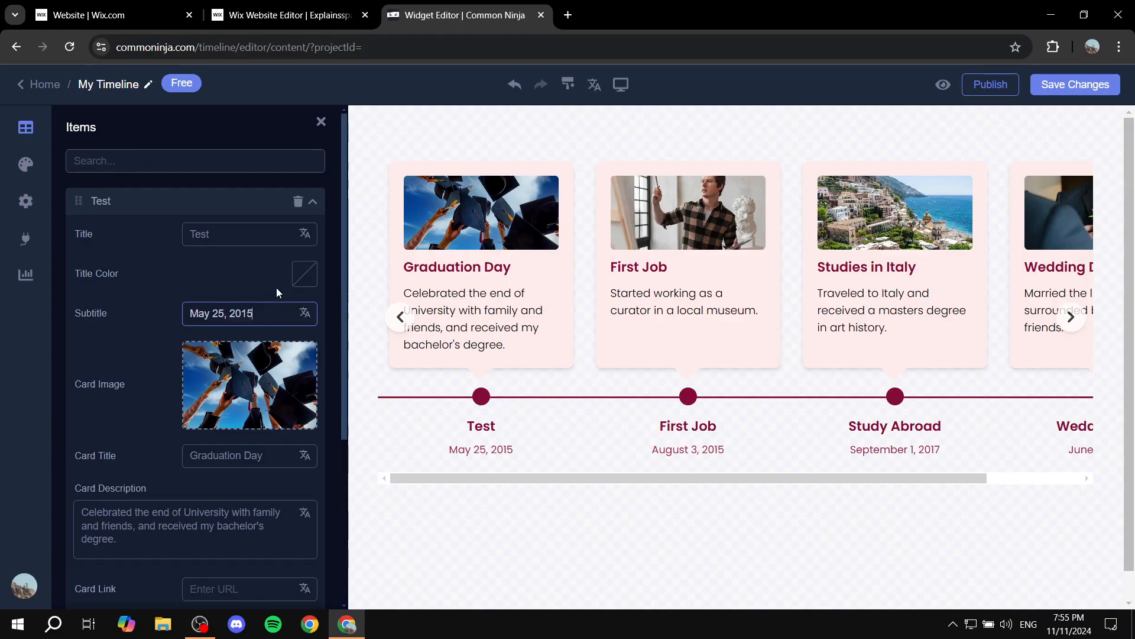
{"action": "scroll", "scroll_direction": "down", "scroll_amount": 3}
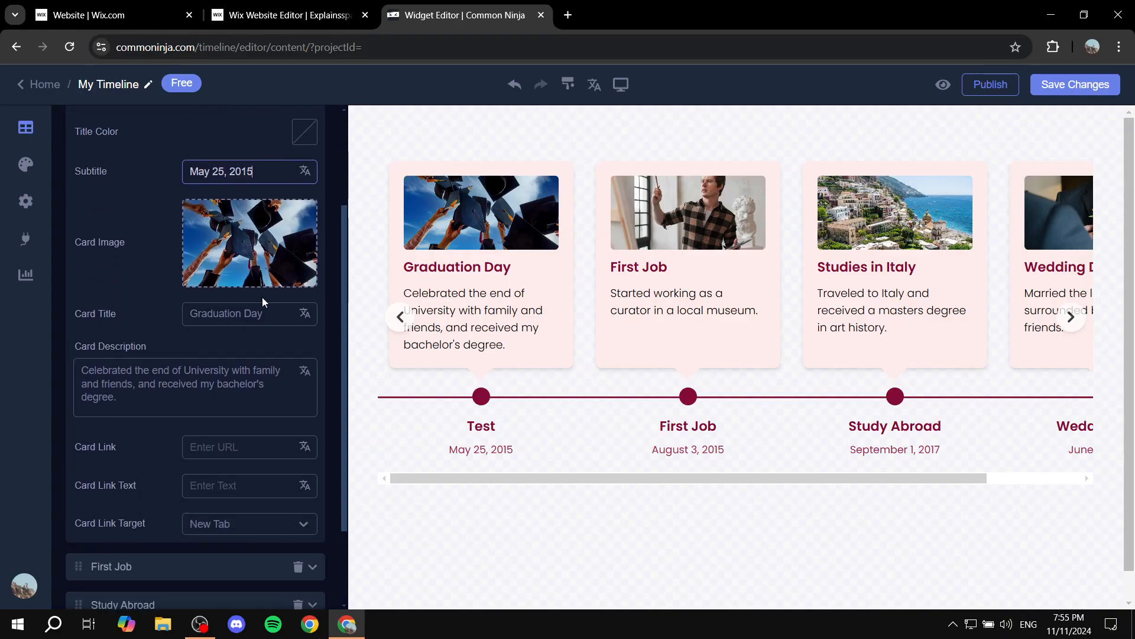
{"action": "scroll", "scroll_direction": "down", "scroll_amount": 3}
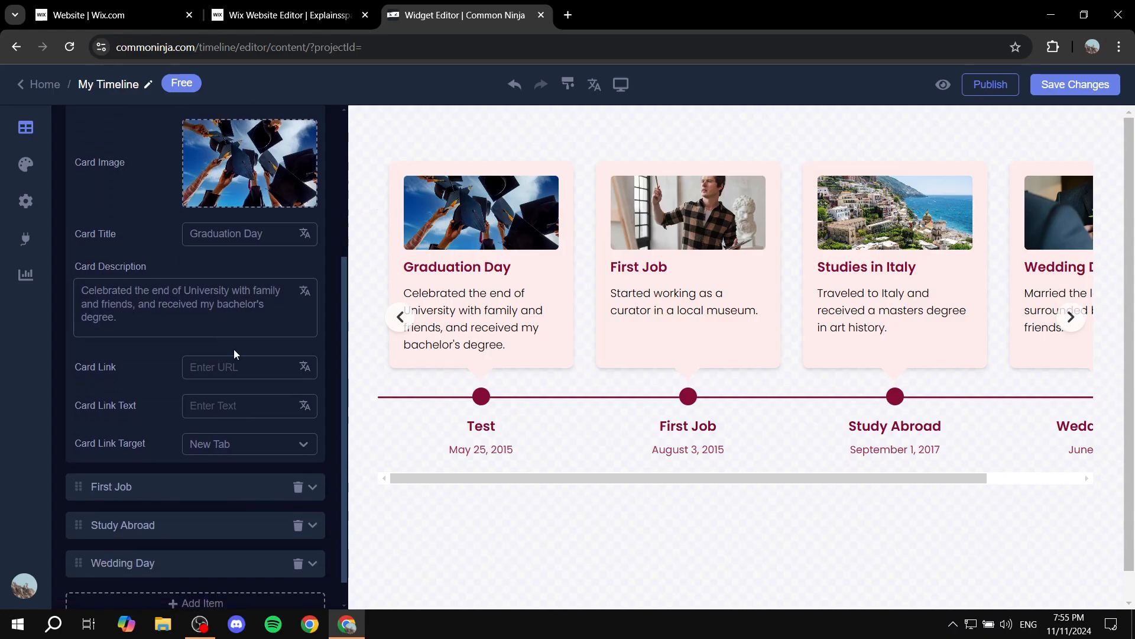
{"action": "triple_click", "coordinate": [194, 303]}
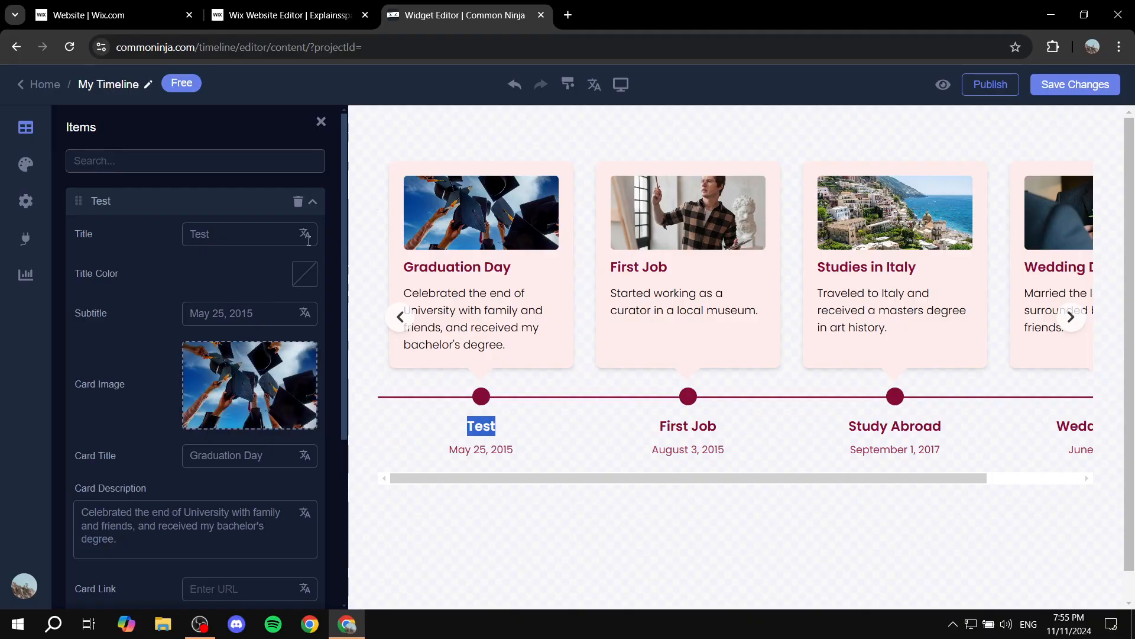
{"action": "left_click", "coordinate": [313, 201]}
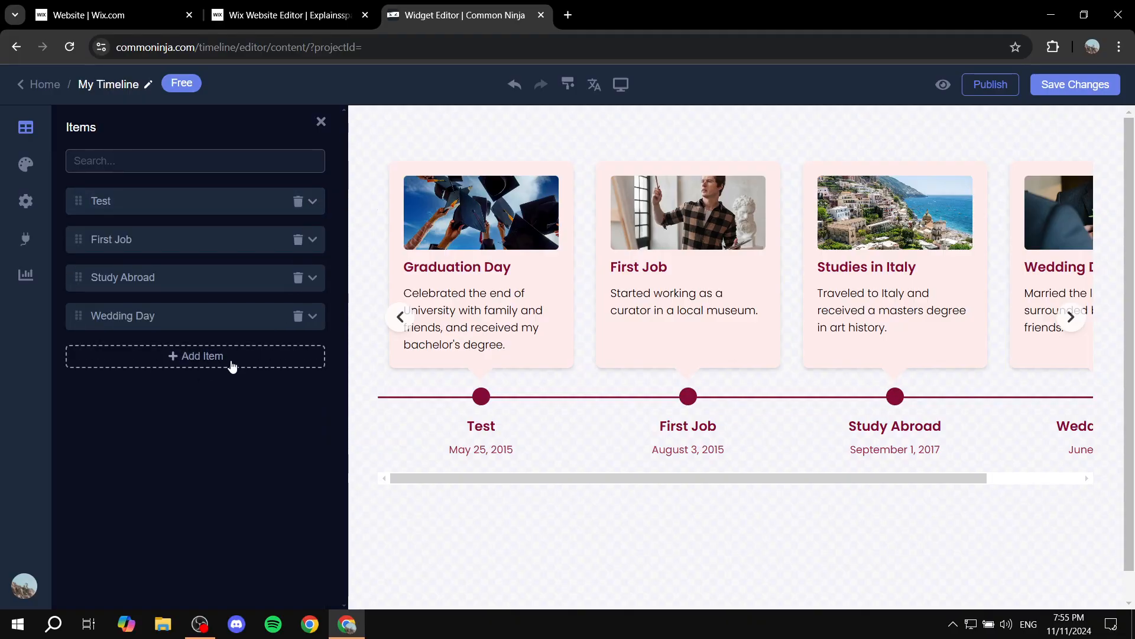
{"action": "left_click", "coordinate": [194, 356]}
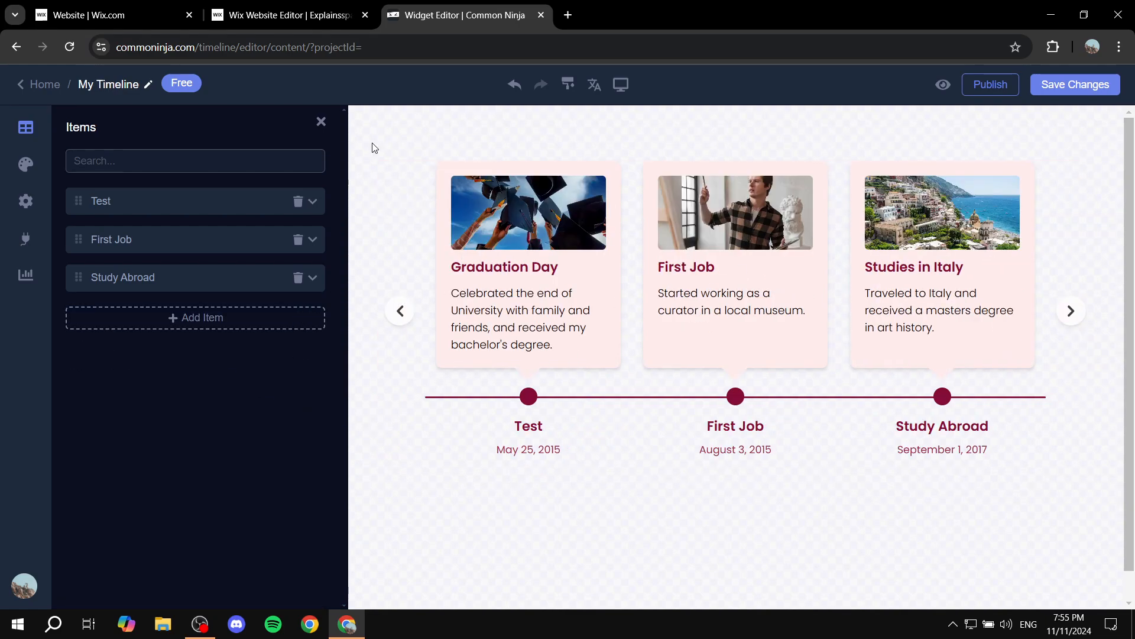
{"action": "mouse_move", "coordinate": [1084, 409]}
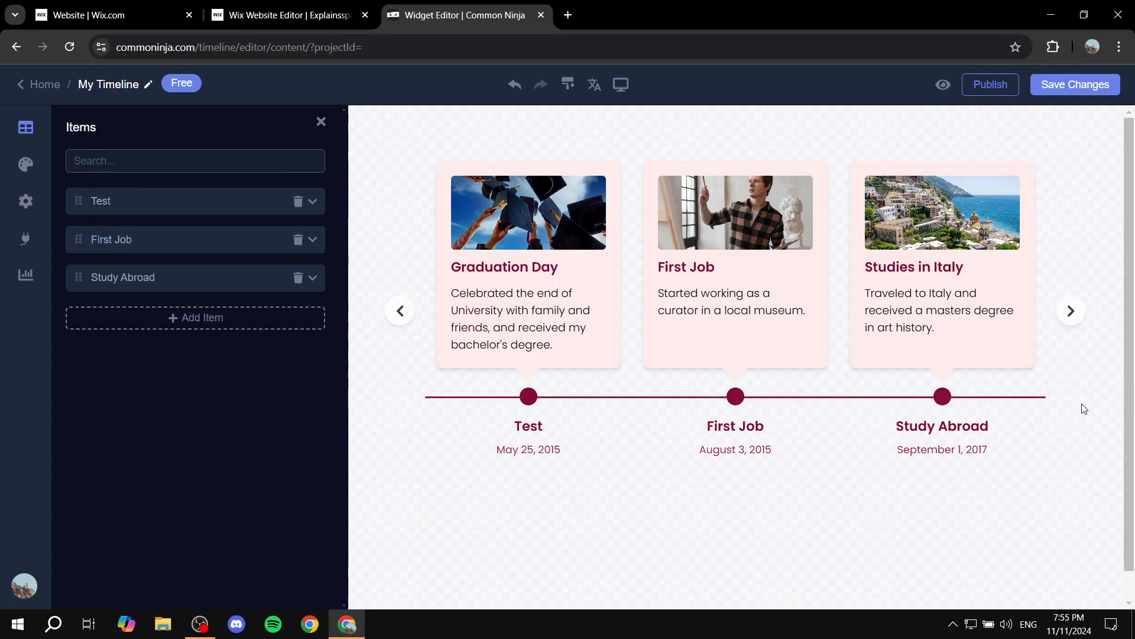
- Save the timeline widget into the Test project and copy its embed code
{"action": "left_click", "coordinate": [1074, 84]}
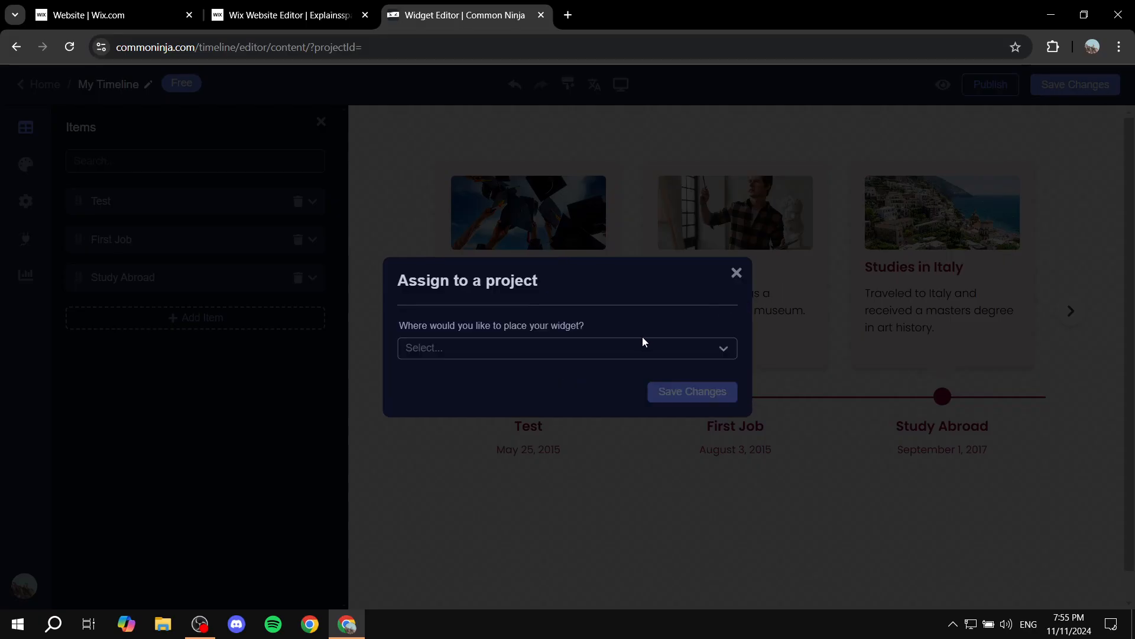
{"action": "left_click", "coordinate": [566, 347]}
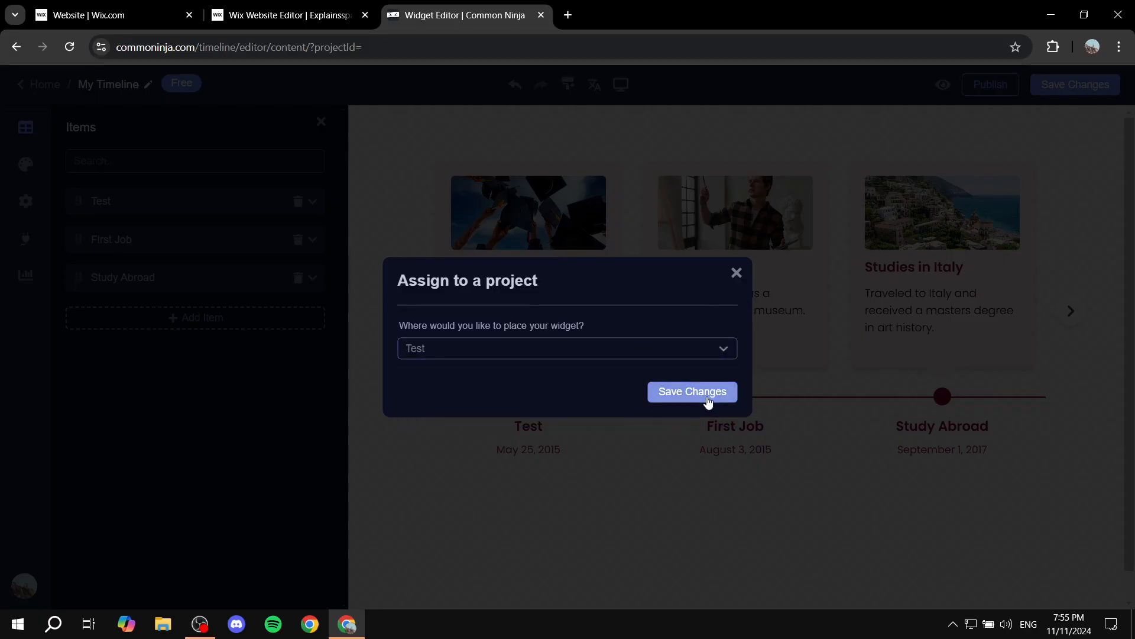
{"action": "left_click", "coordinate": [691, 391]}
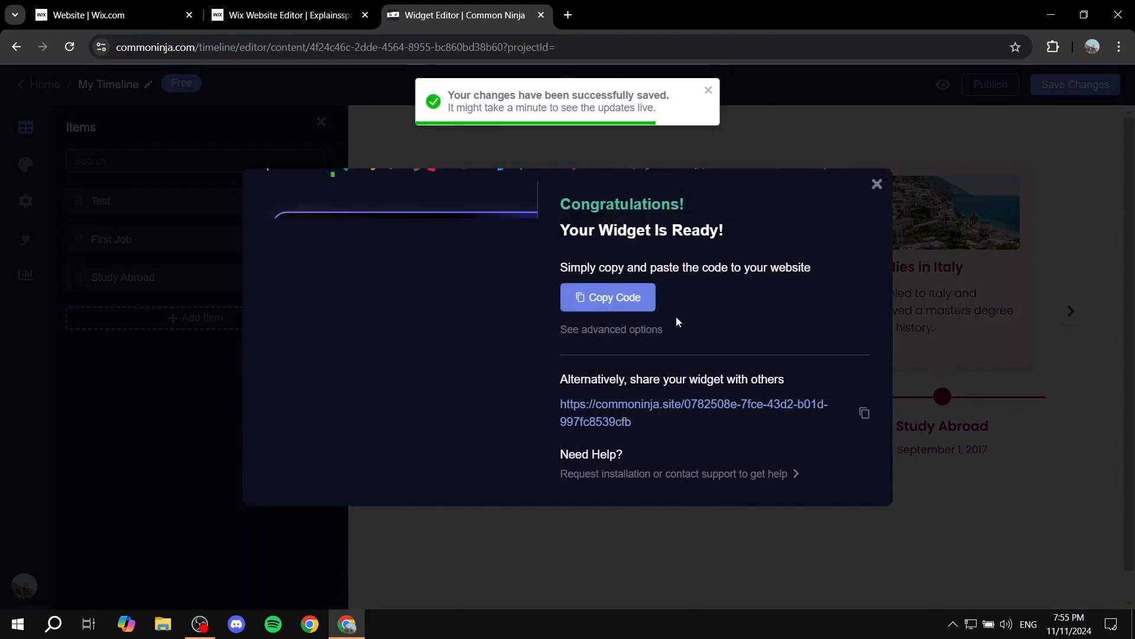
{"action": "left_click", "coordinate": [608, 297]}
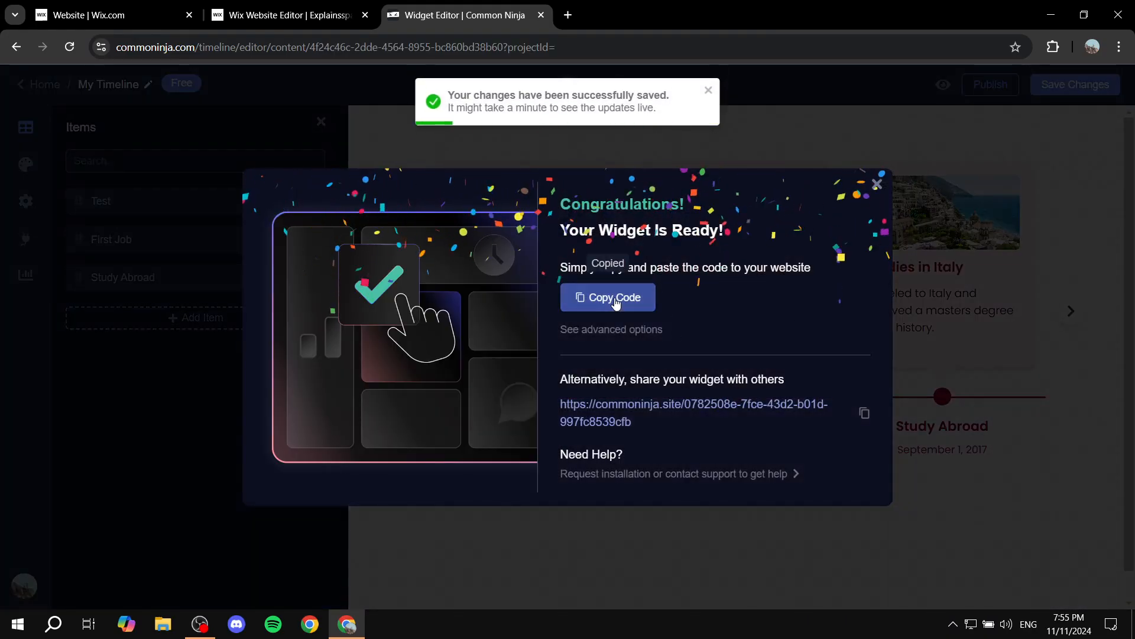
{"action": "left_click", "coordinate": [876, 183]}
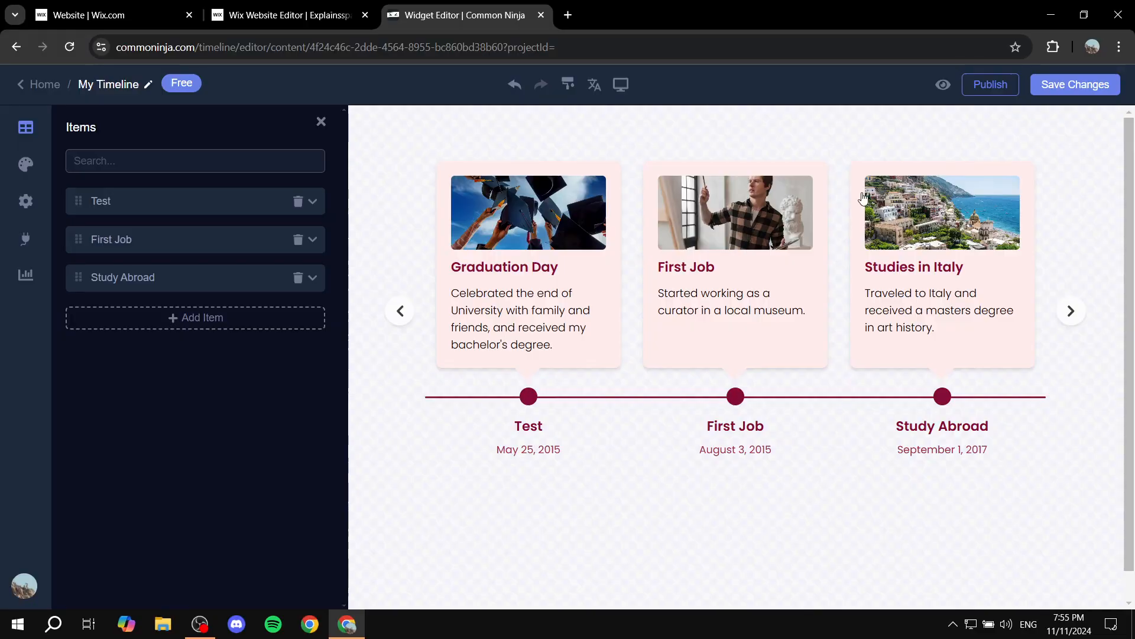
- Add an Embed HTML element containing the pasted Common Ninja code to the section
{"action": "left_click", "coordinate": [288, 15]}
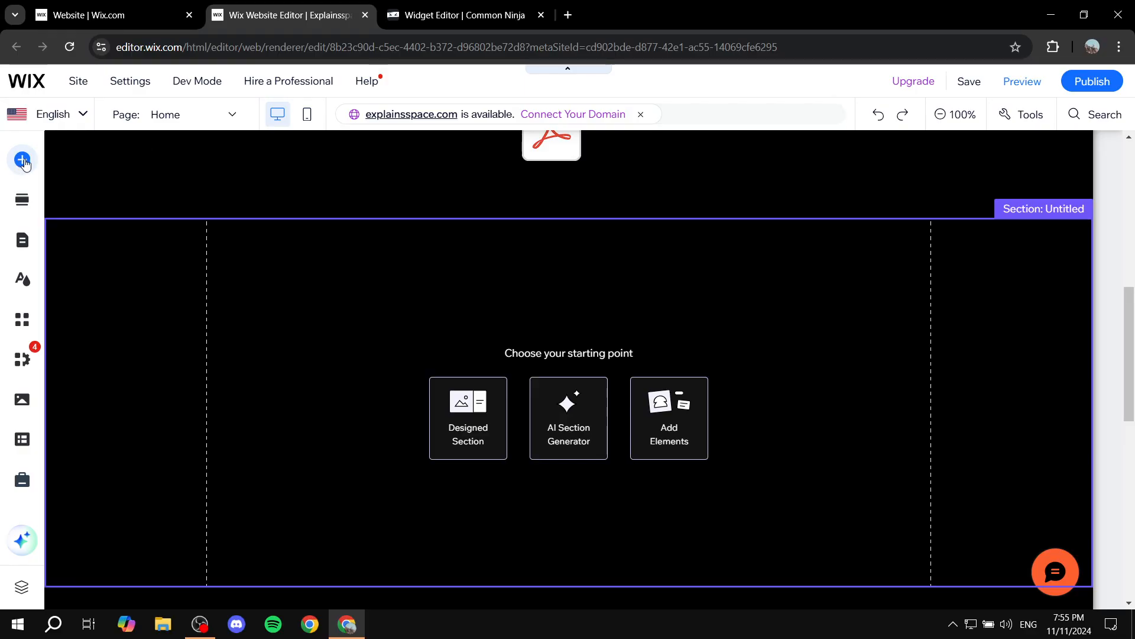
{"action": "left_click", "coordinate": [23, 160]}
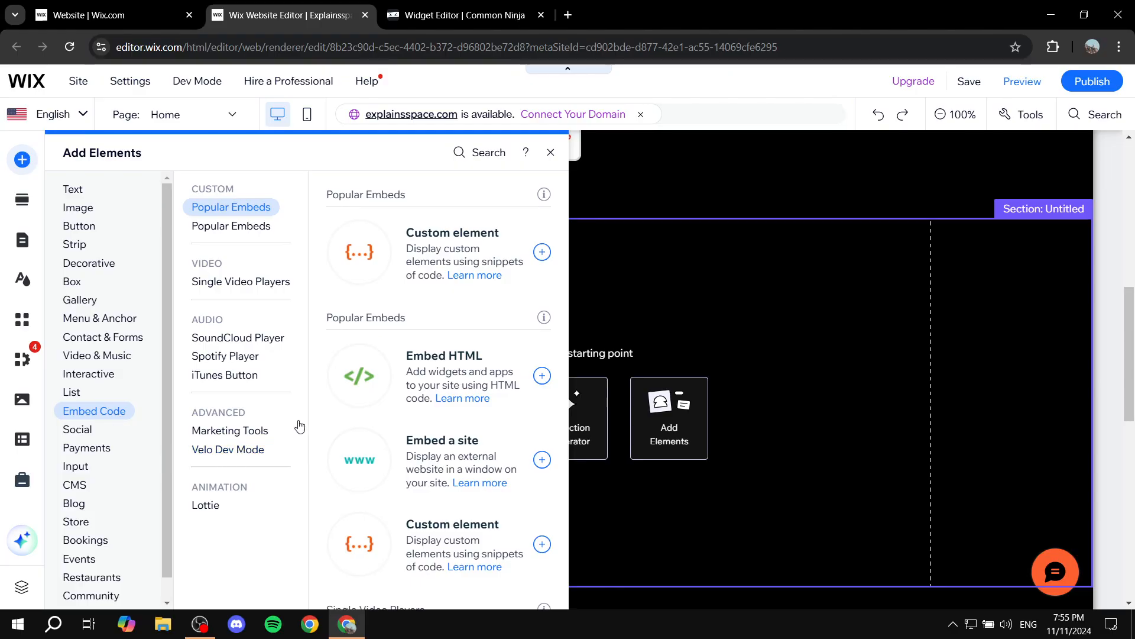
{"action": "left_click", "coordinate": [541, 375]}
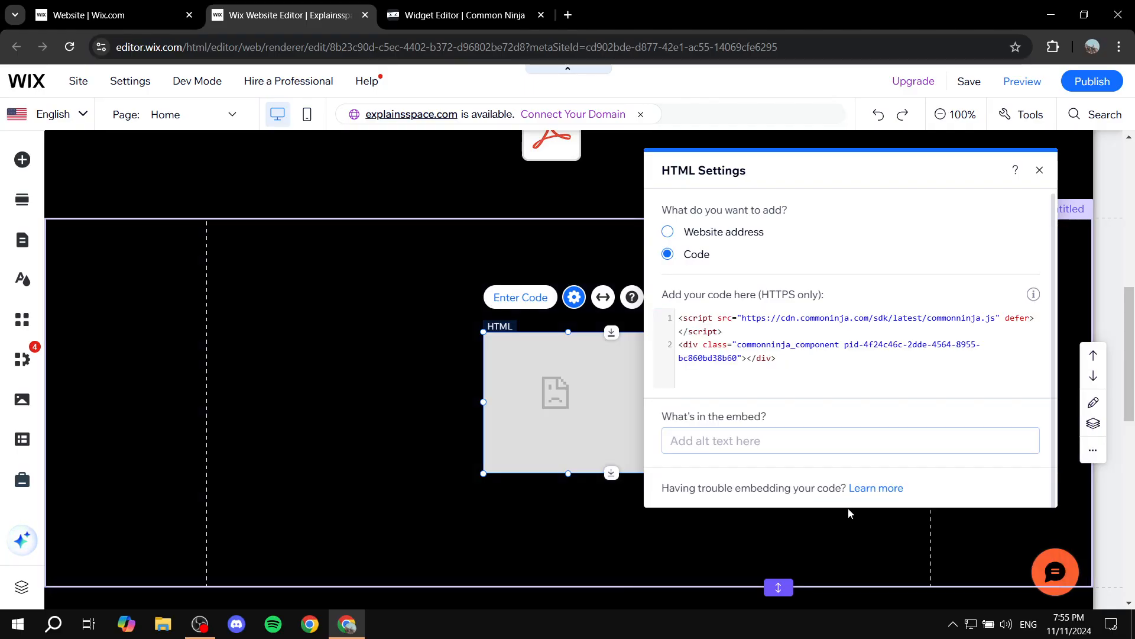
{"action": "left_click", "coordinate": [1039, 170]}
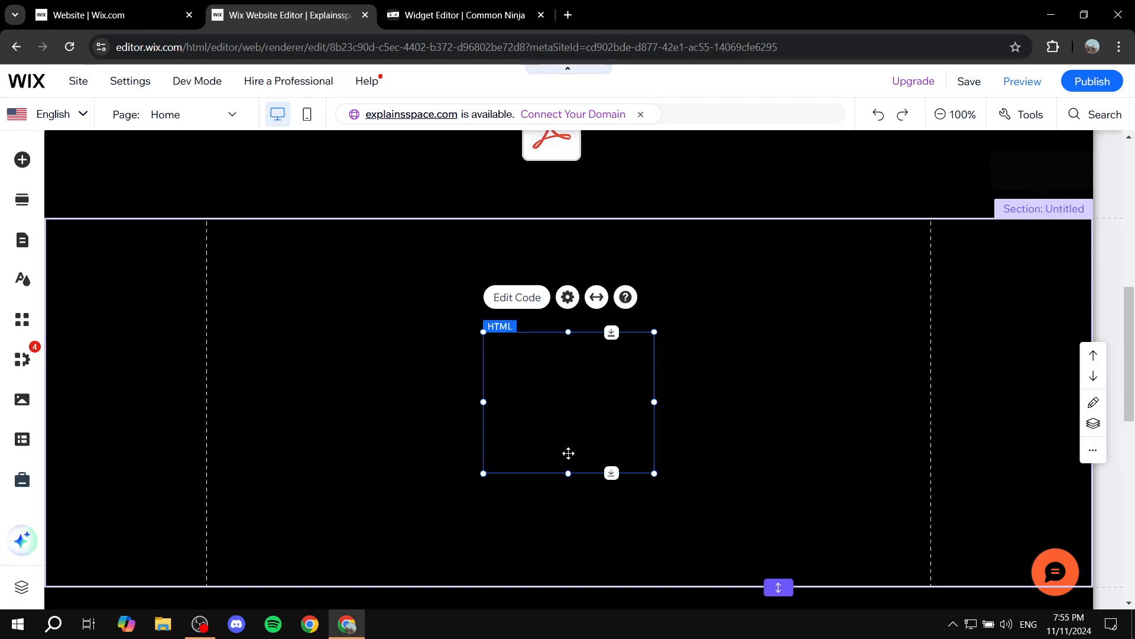